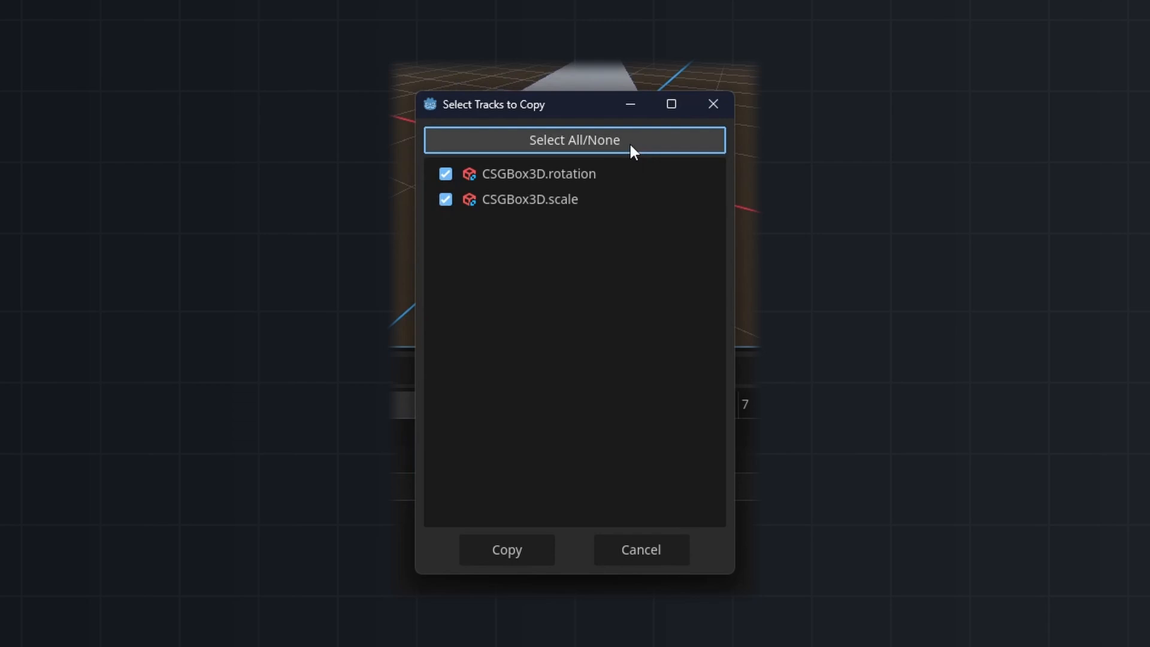
Step: Toggle Select All/None and the CSGBox3D rotation and scale checkboxes, leaving both unchecked
left_click(574, 140)
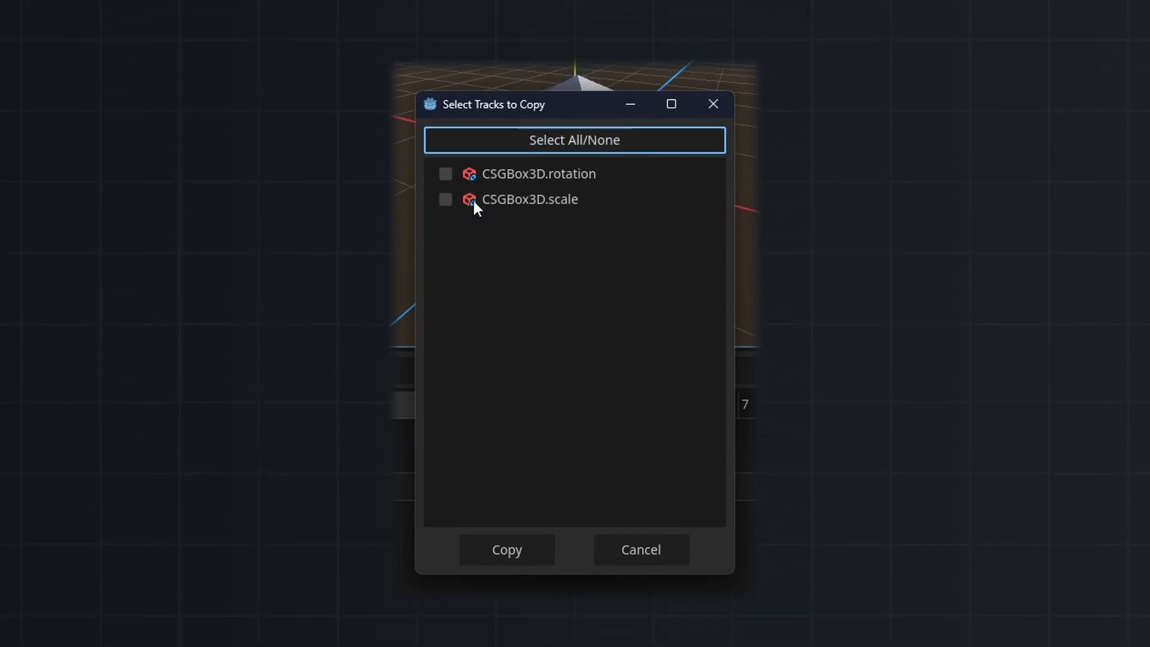
left_click(445, 174)
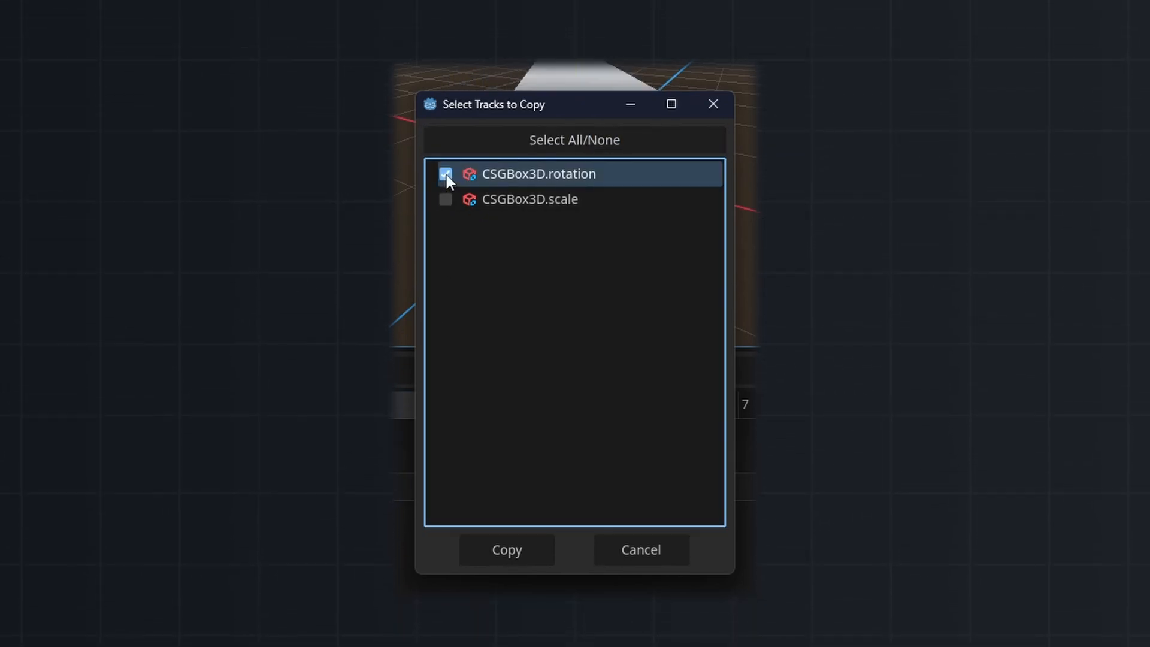
left_click(445, 200)
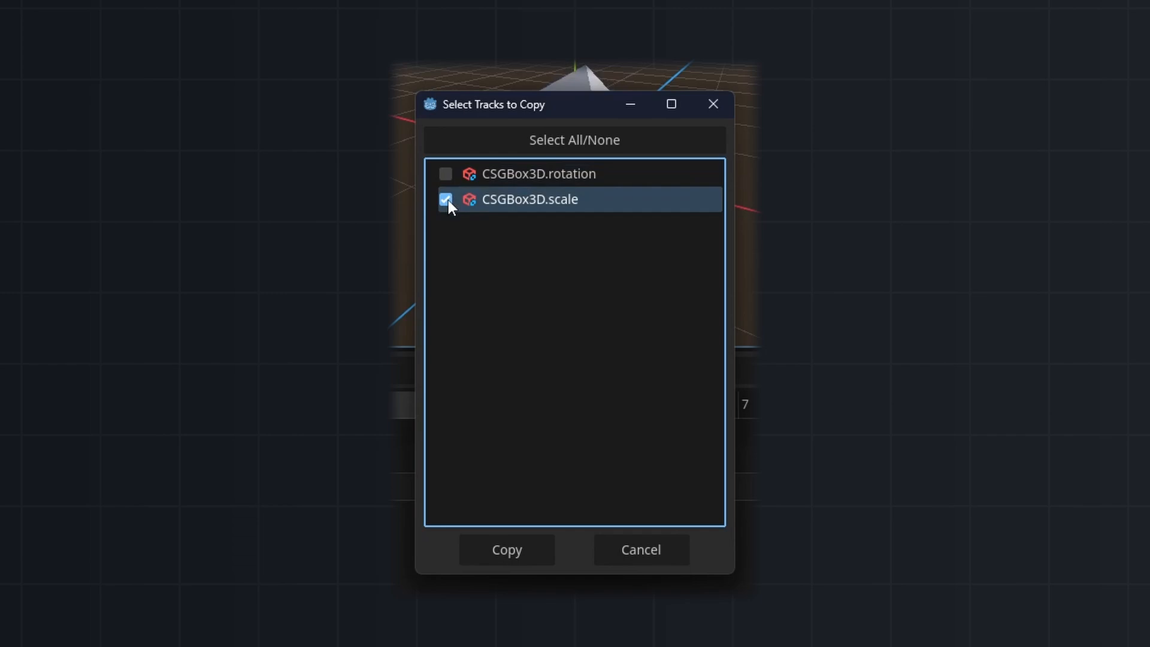
left_click(575, 140)
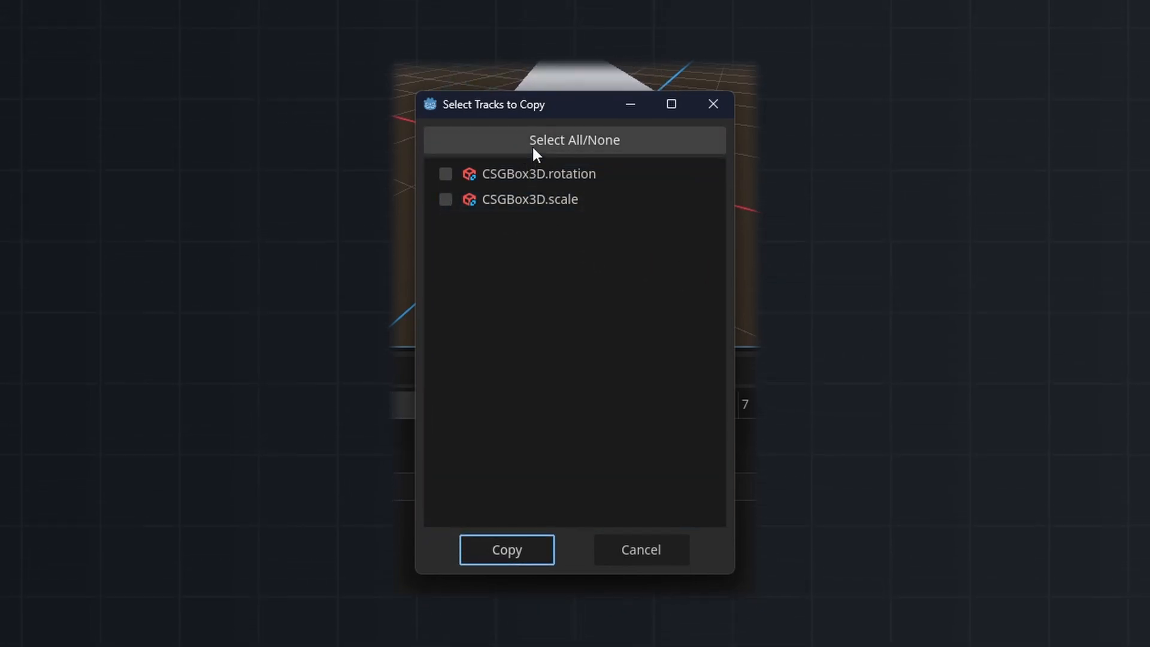
left_click(574, 140)
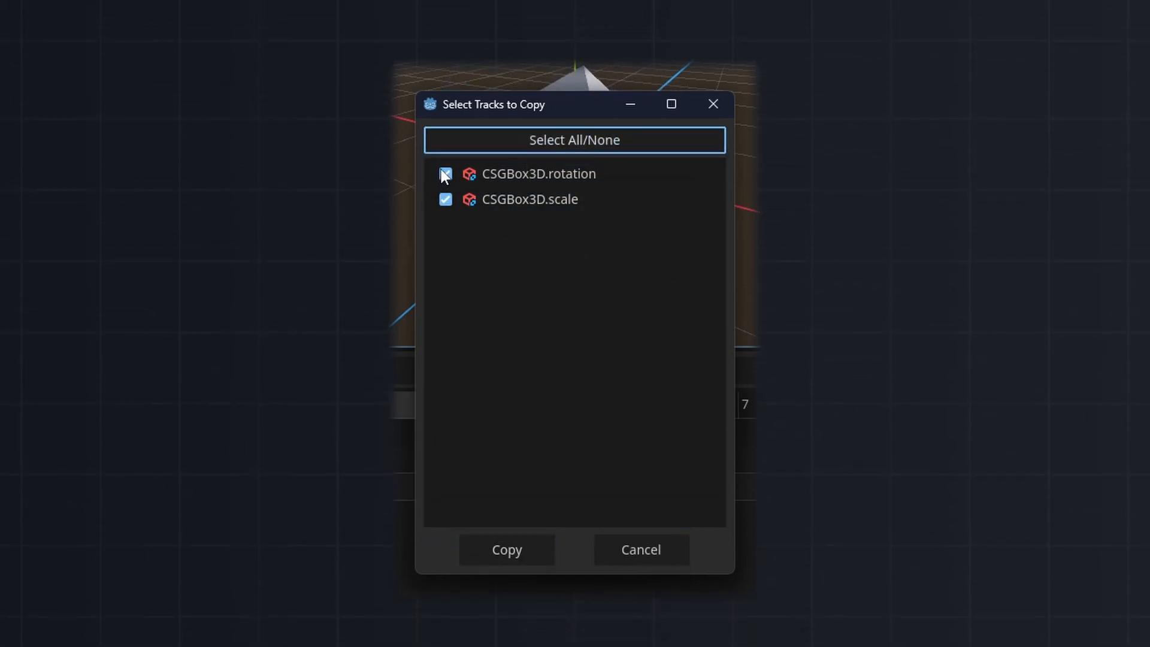
left_click(445, 174)
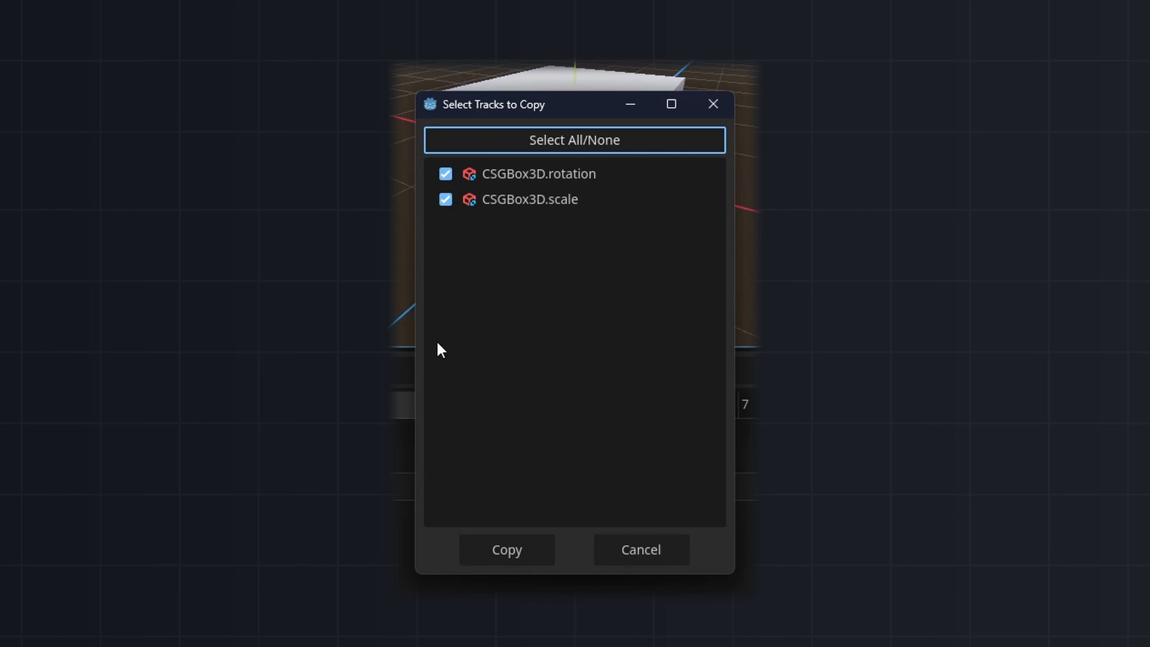
left_click(574, 140)
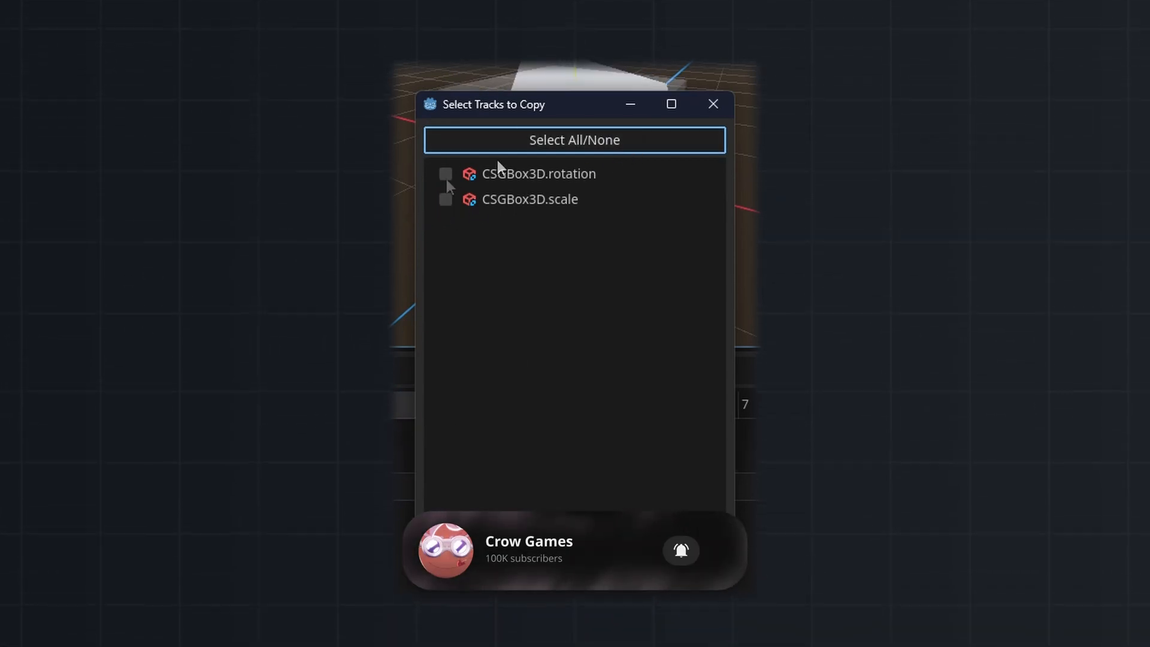
Step: Create a new 3D scene and add a CSGBox3D child, then an AnimationPlayer
left_click(711, 103)
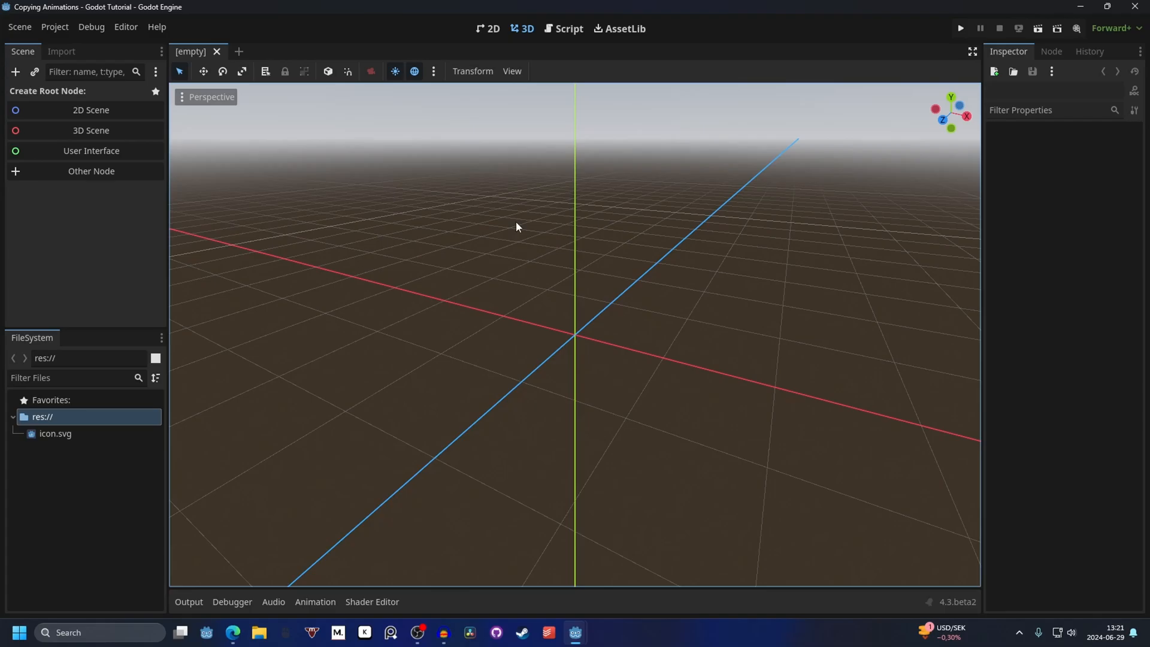
mouse_move(90, 132)
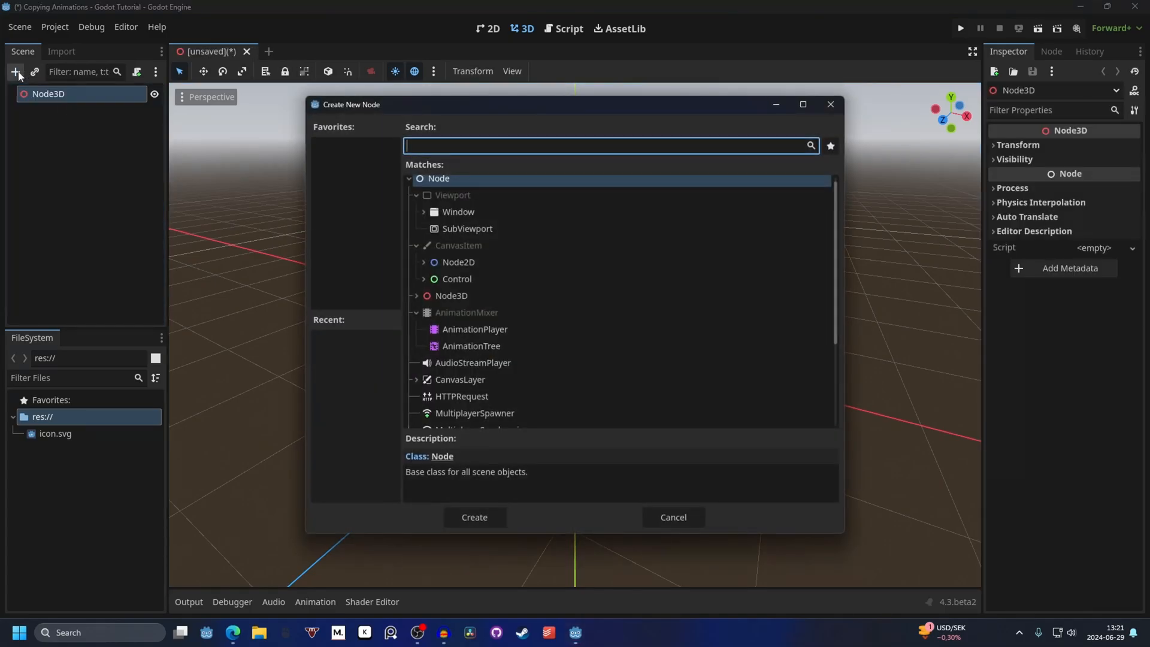
type("csg")
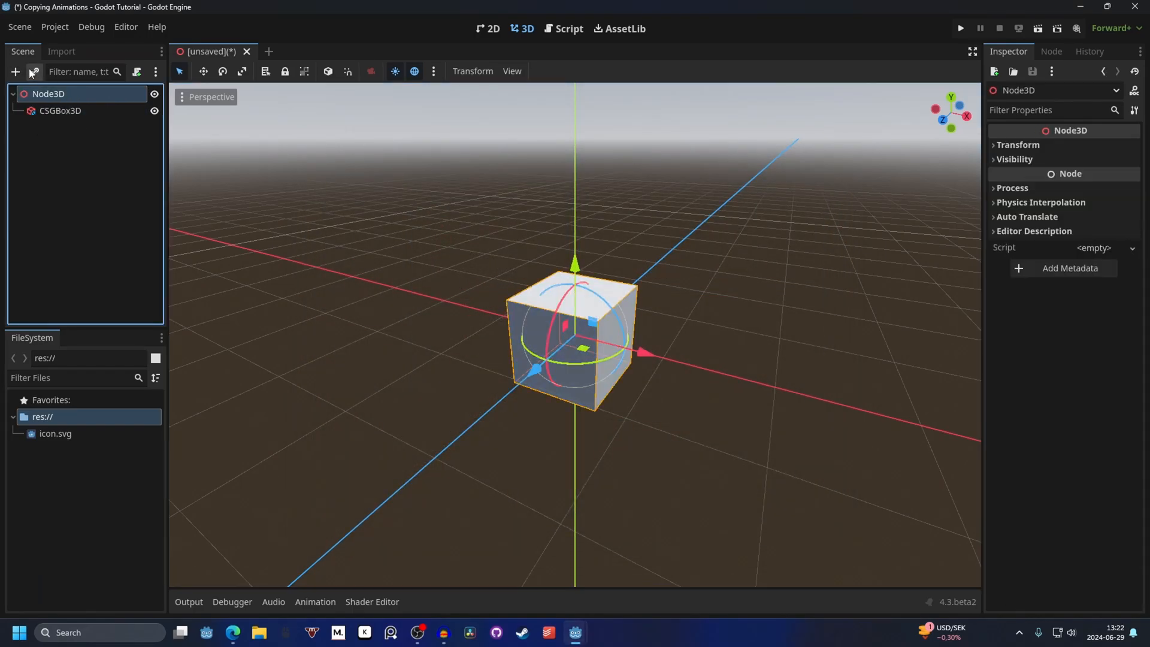
left_click(15, 72)
type("animation")
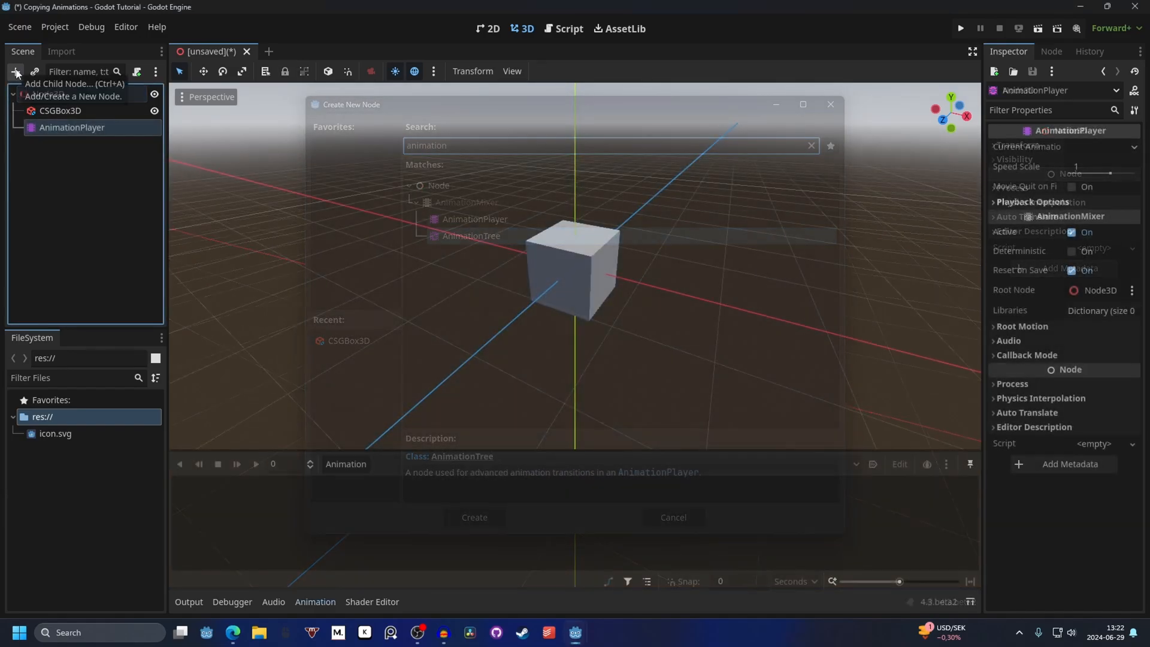
Step: Create an animation named new_animation and select the CSGBox3D
left_click(345, 464)
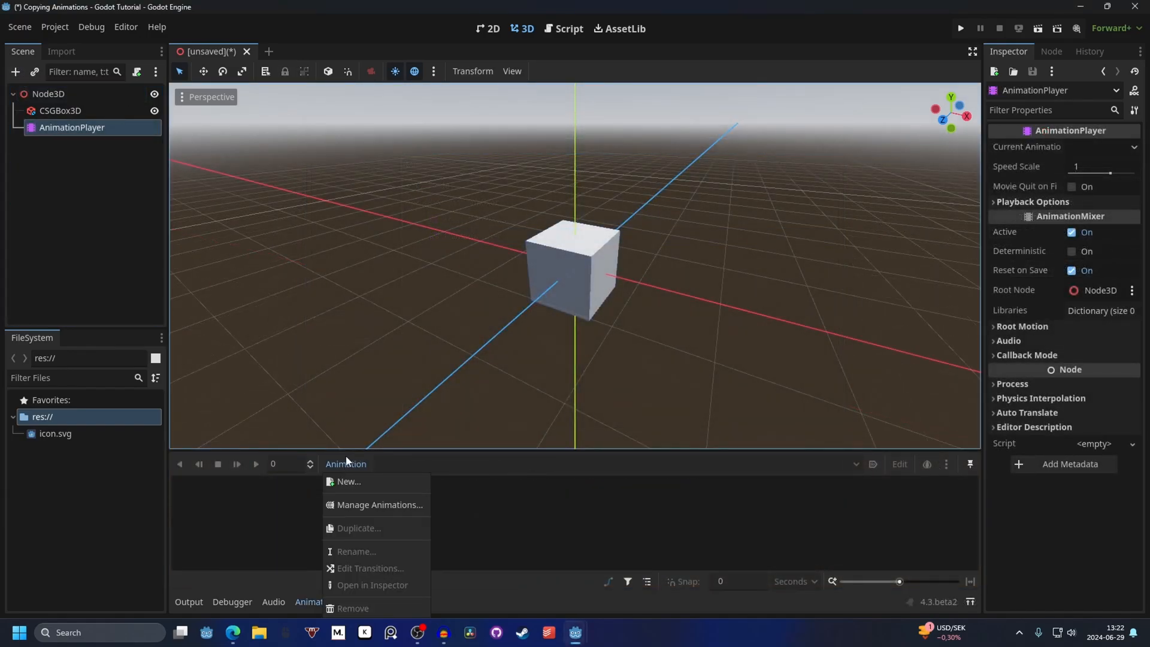
left_click(348, 481)
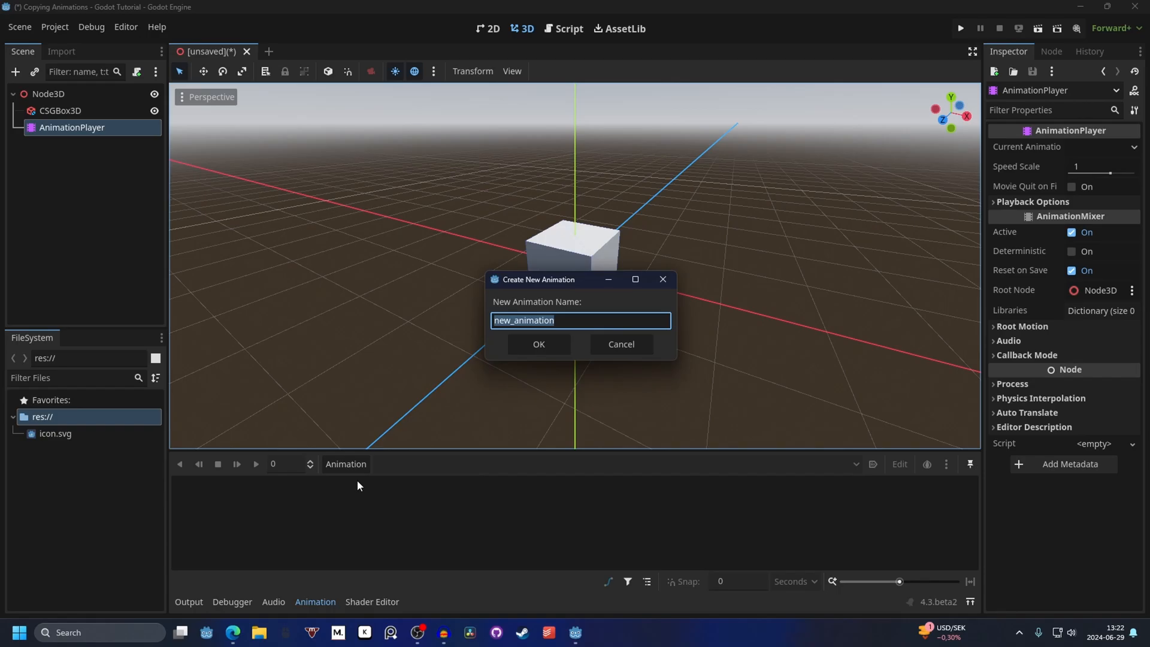
left_click(538, 344)
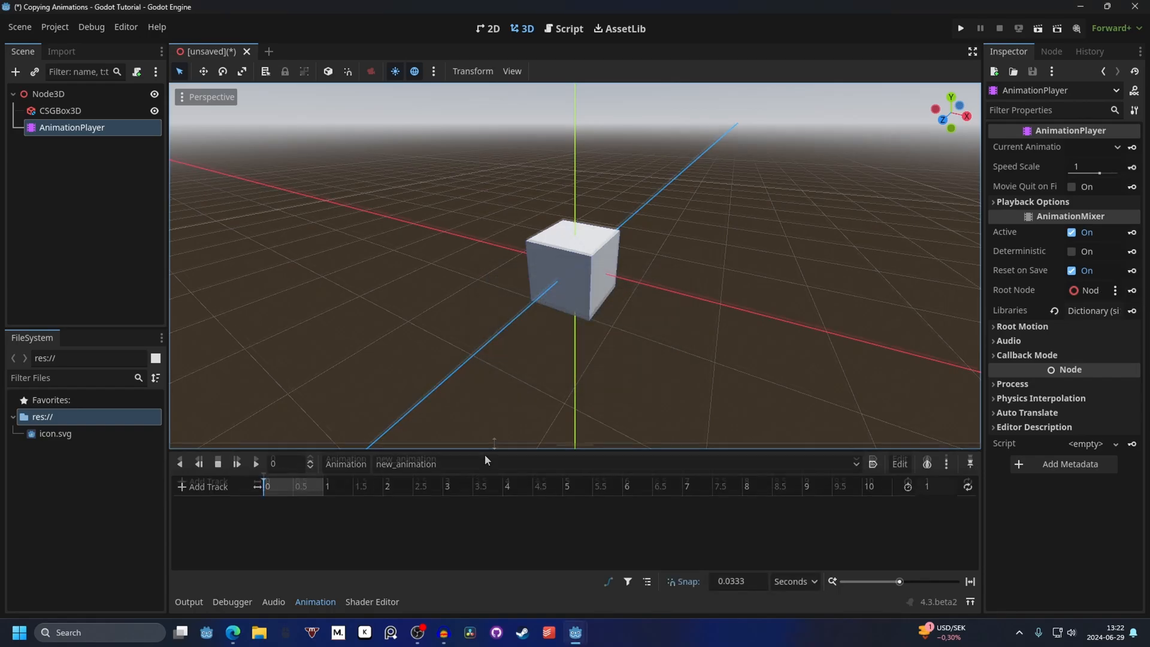
left_click(61, 110)
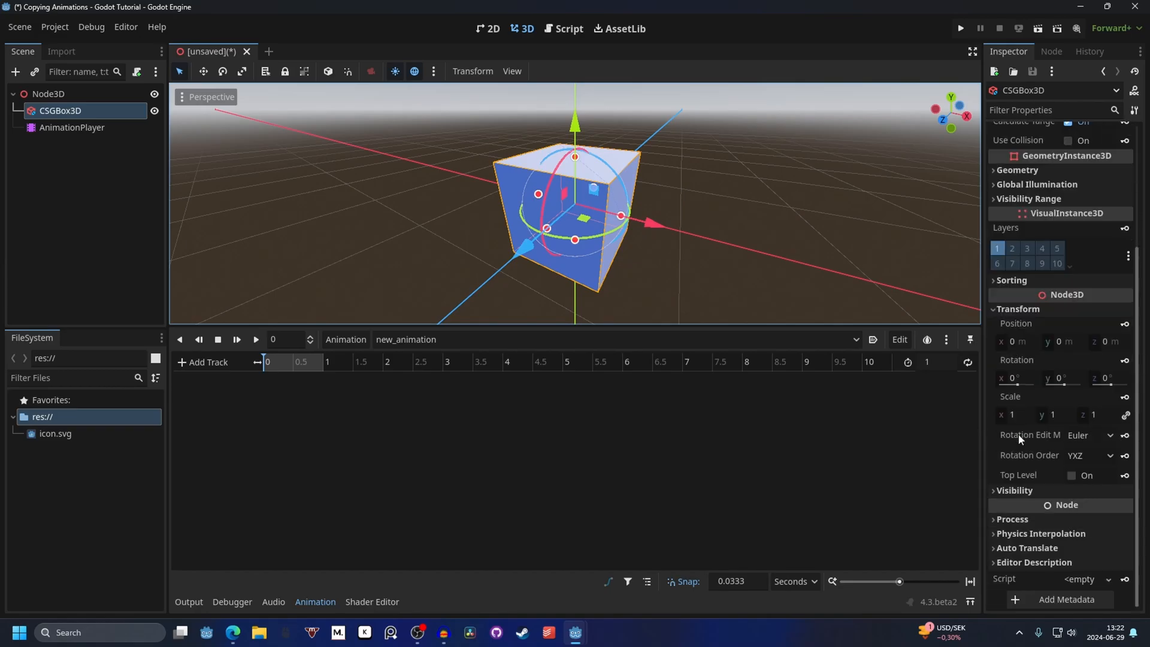
Step: Key CSGBox3D rotation at 0 and 360 degrees at 0.5 s, and enable looping
left_click(1018, 359)
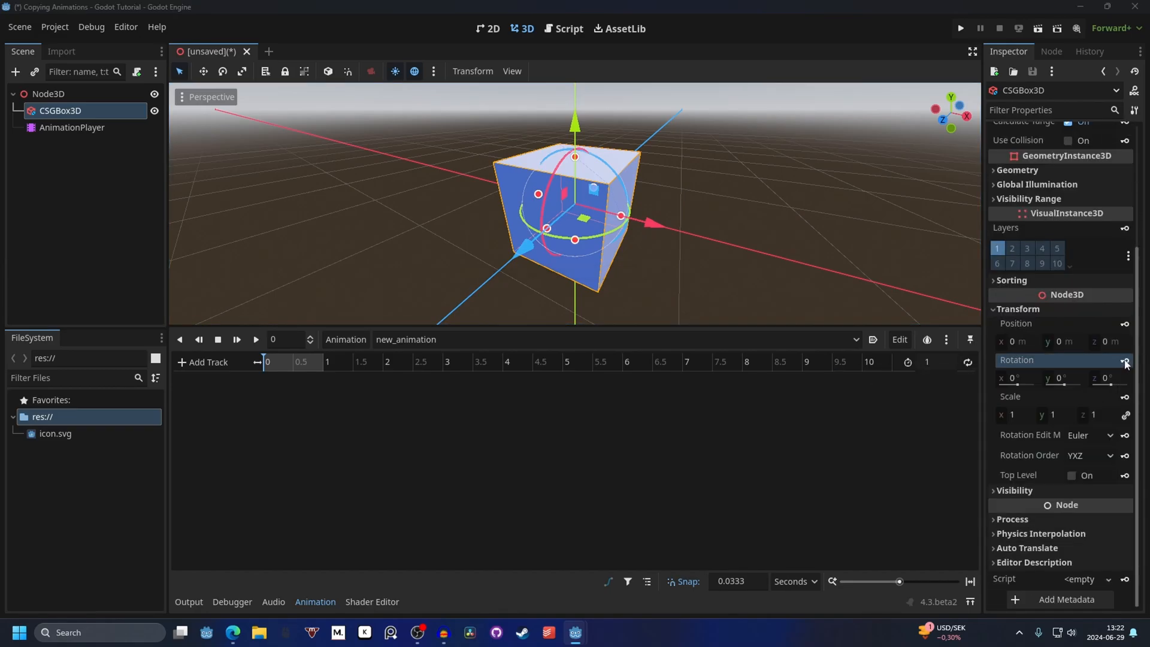
left_click(1124, 363)
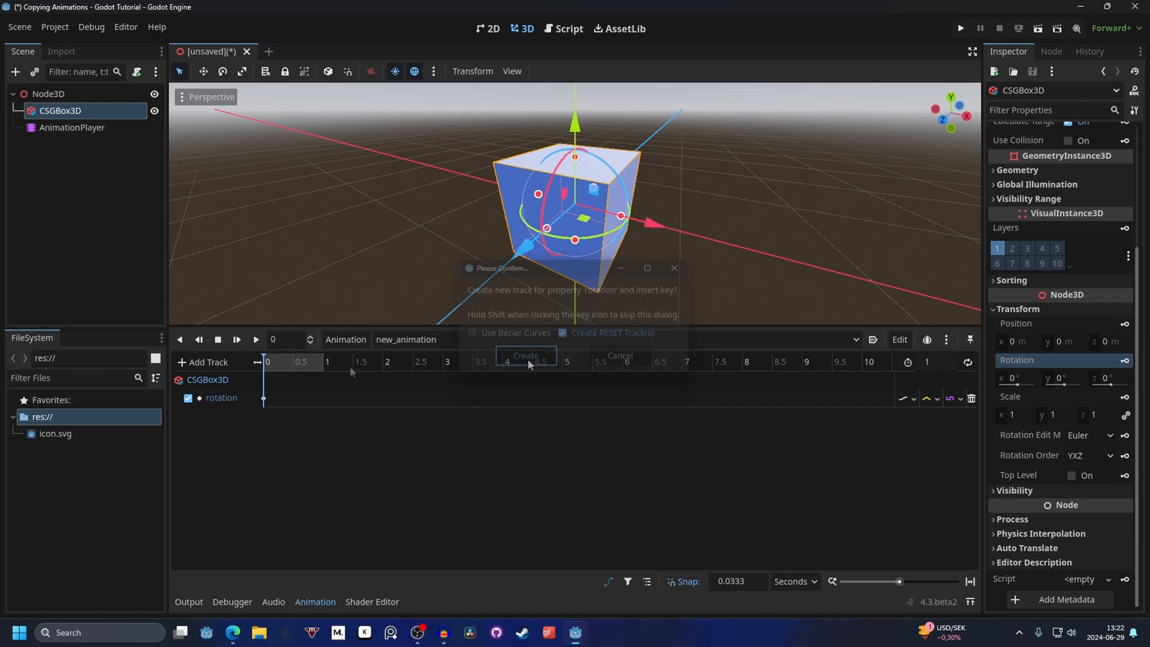
left_click(525, 356)
type("360")
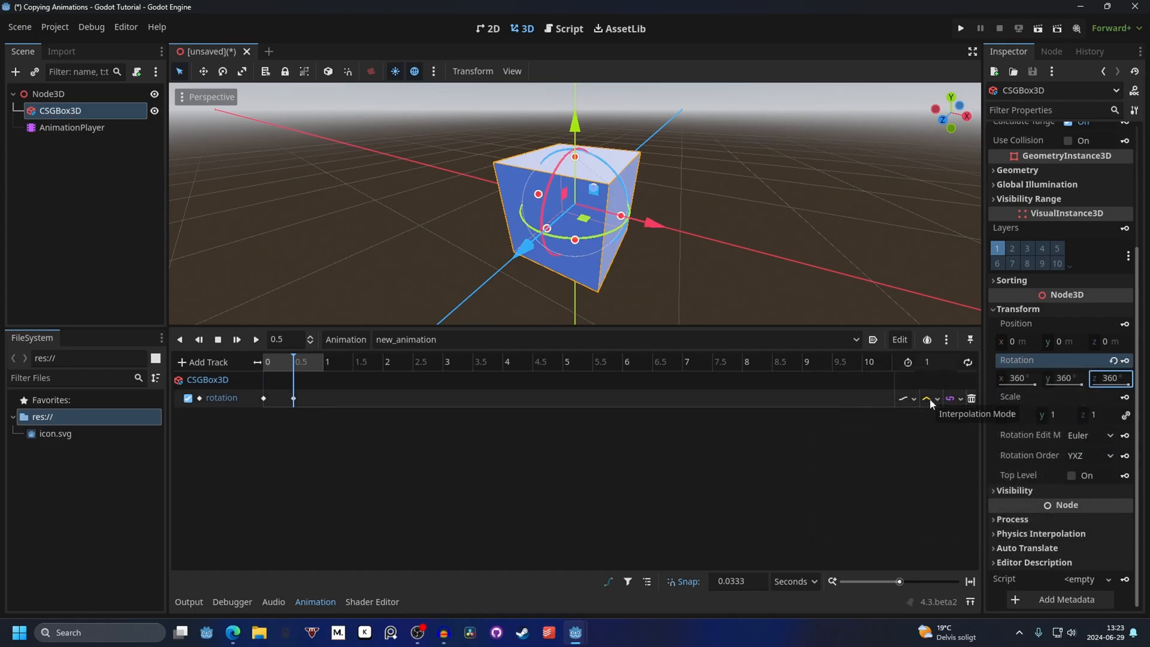
left_click(930, 398)
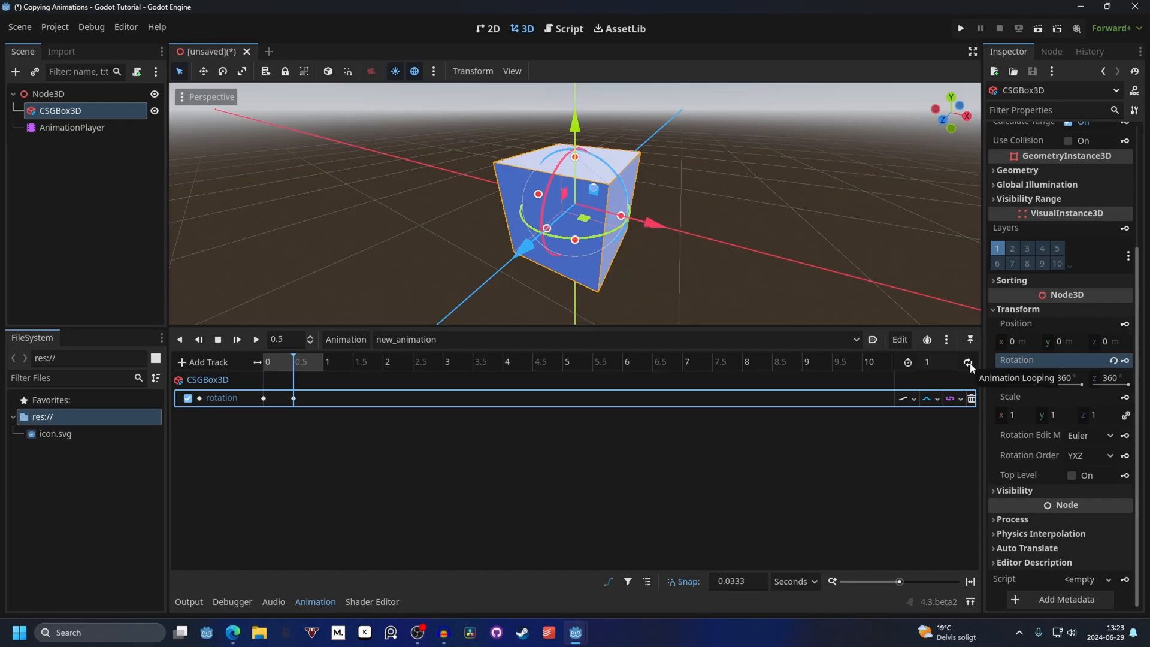
left_click(256, 339)
type("5")
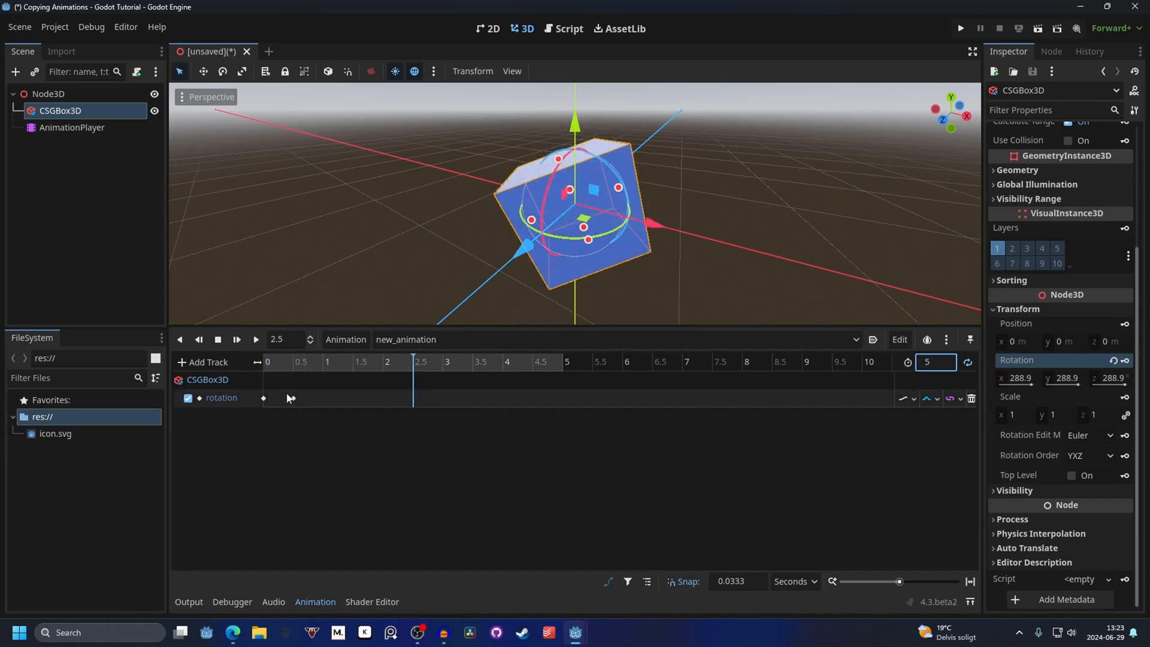
Step: Play and stop the 5-second spinning animation preview
left_click(256, 339)
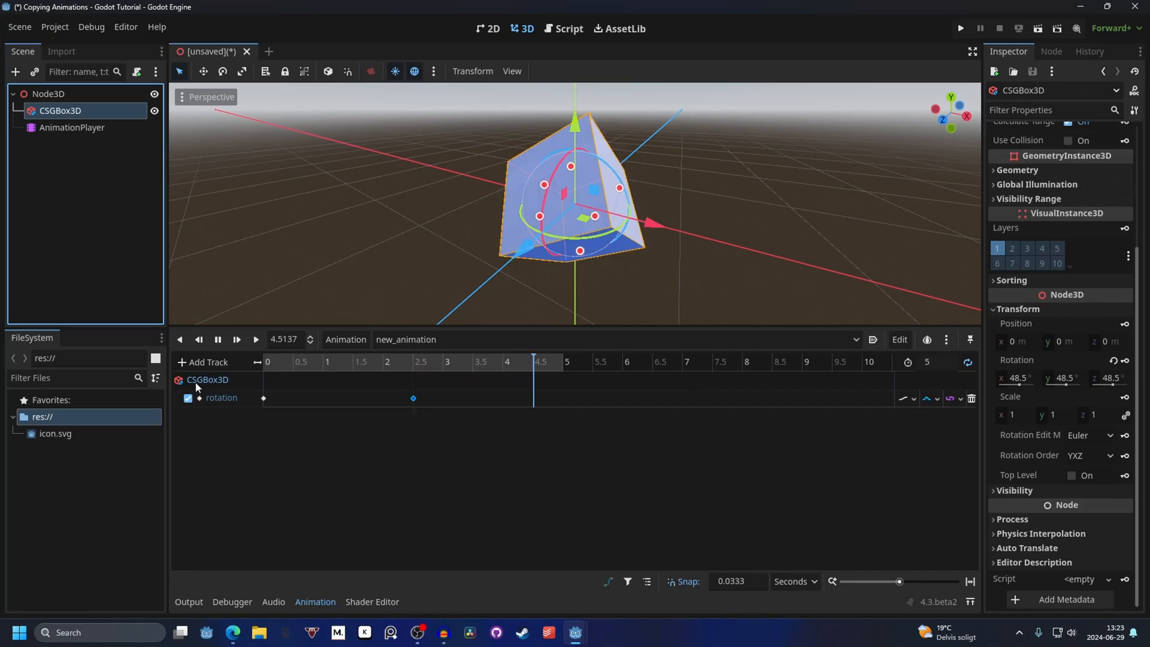
left_click(216, 340)
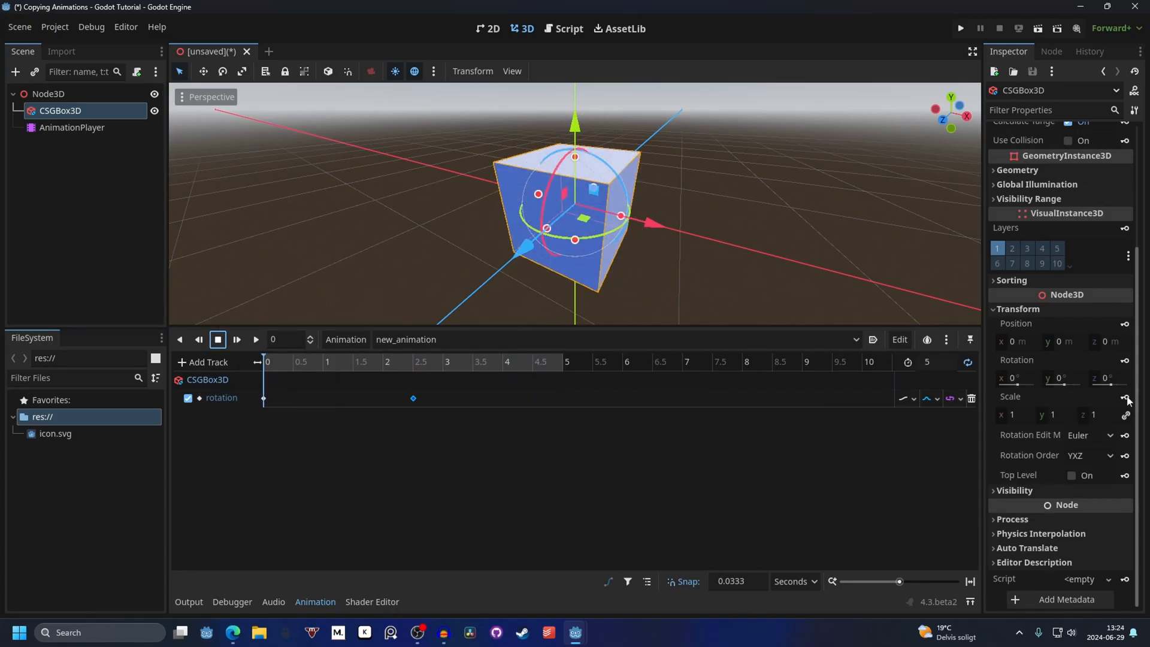
Step: Create a CSGBox3D scale track and key scale 1.5 at 2.5 seconds
left_click(1124, 396)
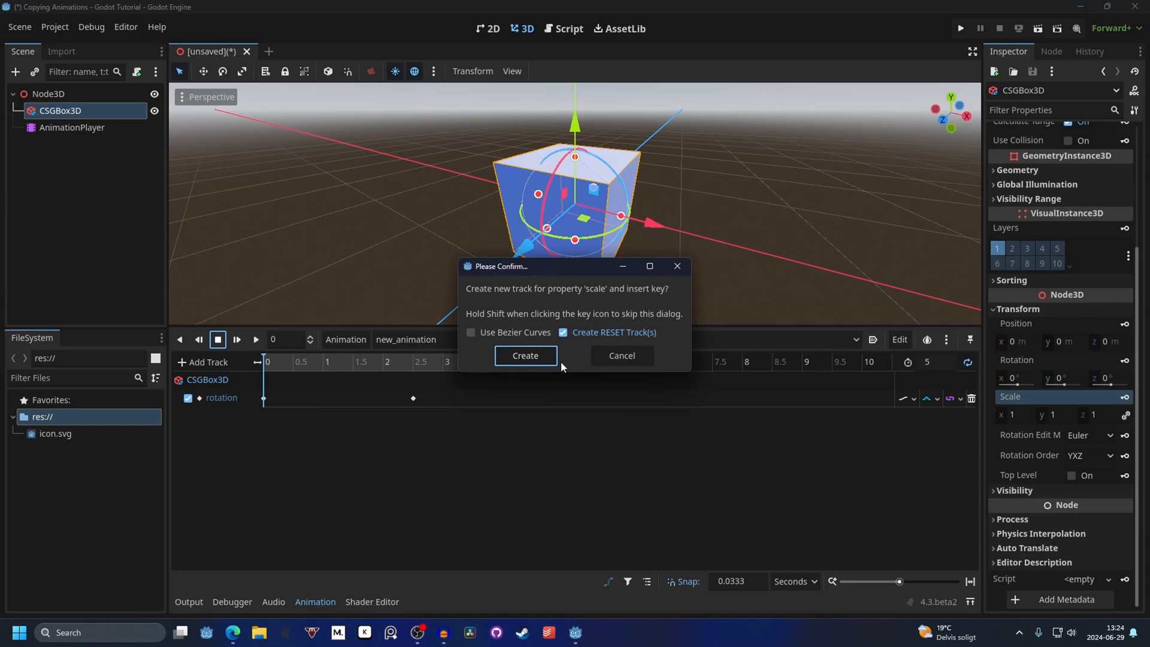
left_click(524, 355)
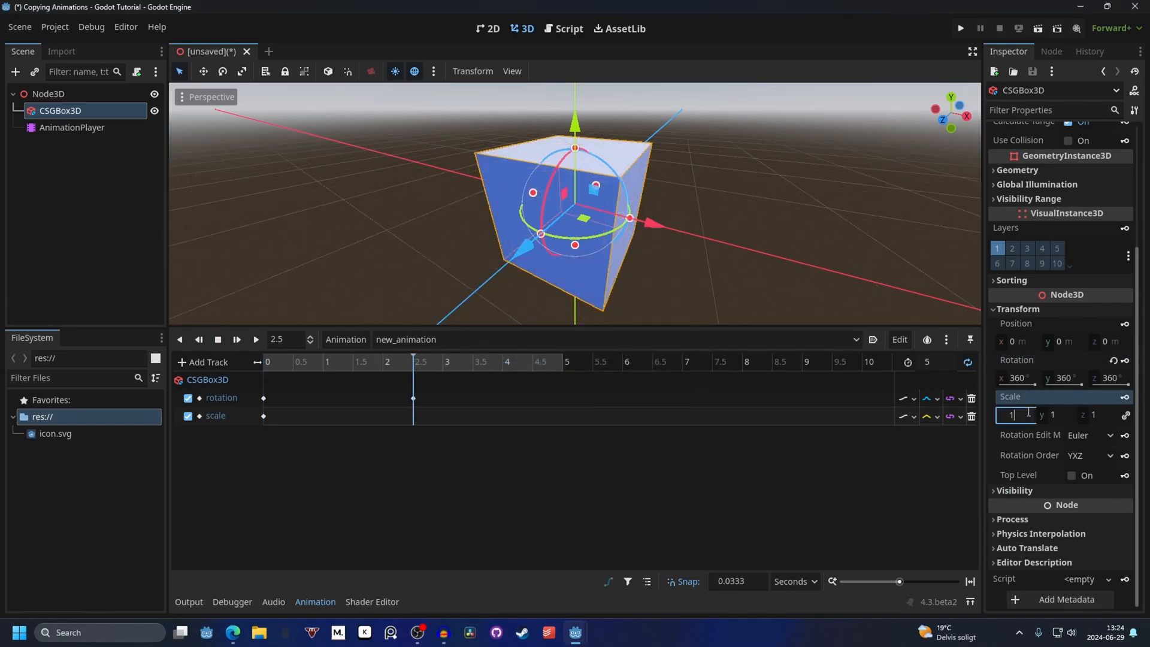
type("1.5")
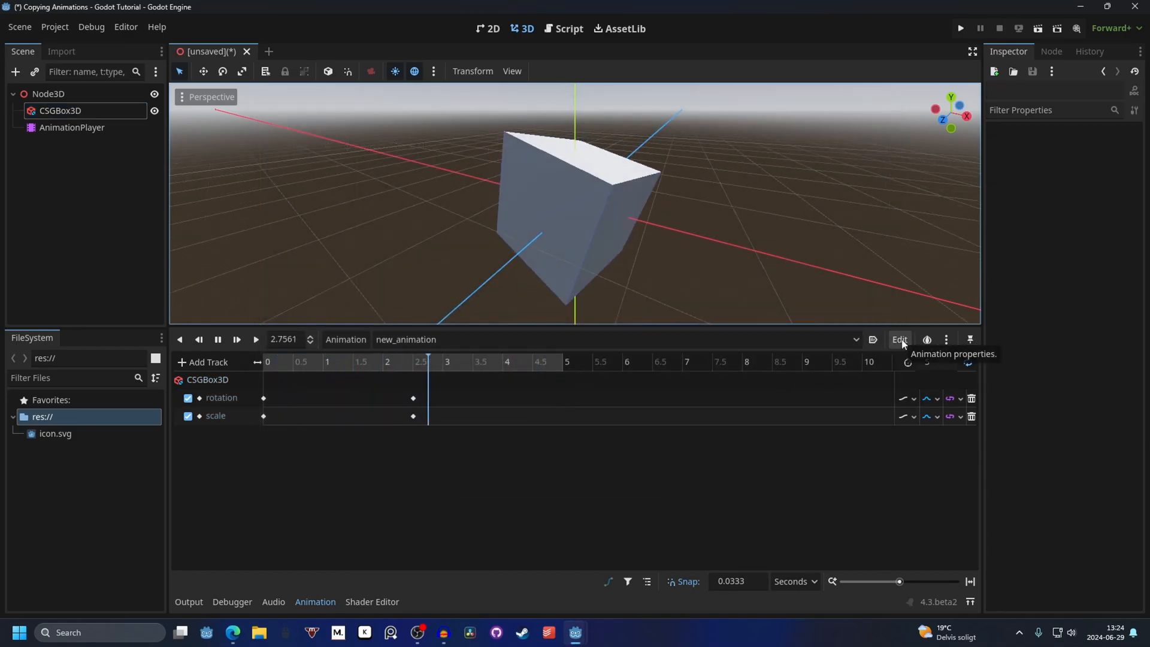
Step: Open the Animation panel's Edit menu
left_click(898, 338)
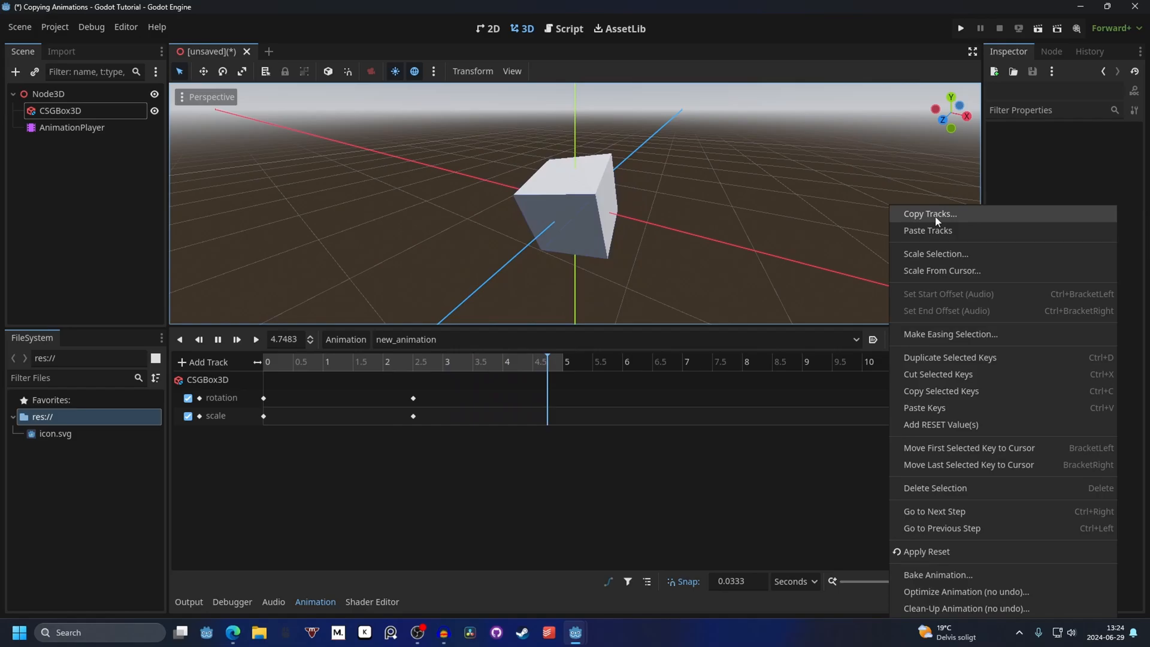
Step: Copy only the CSGBox3D.rotation and CSGBox3D.scale tracks via Copy Tracks
left_click(928, 213)
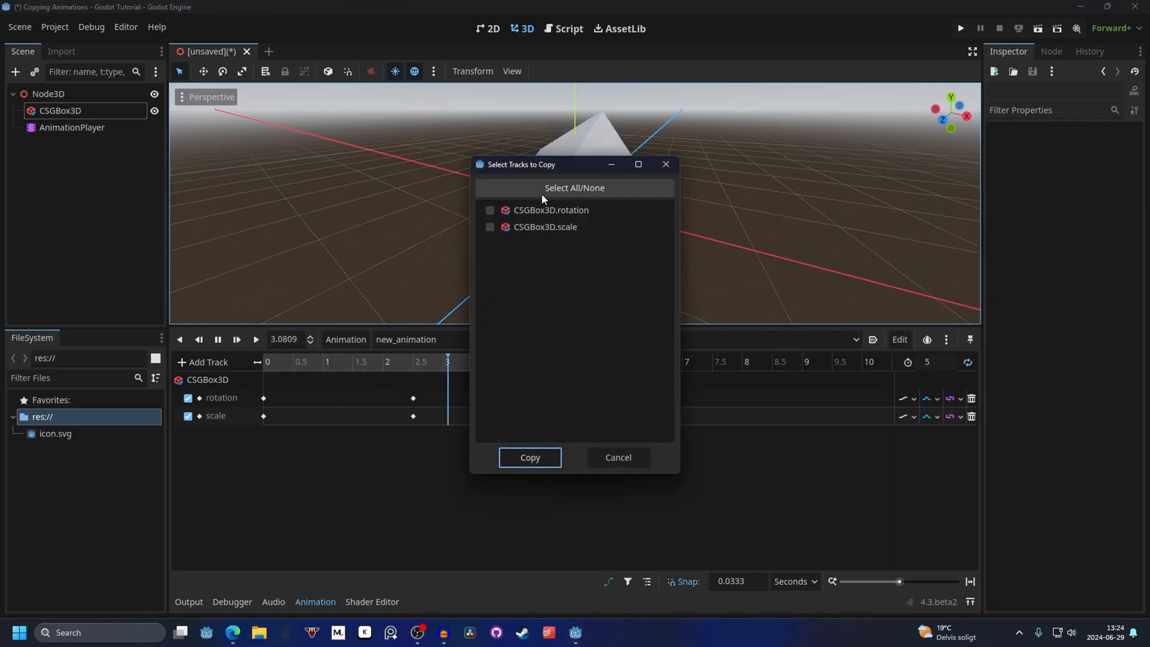
left_click(574, 187)
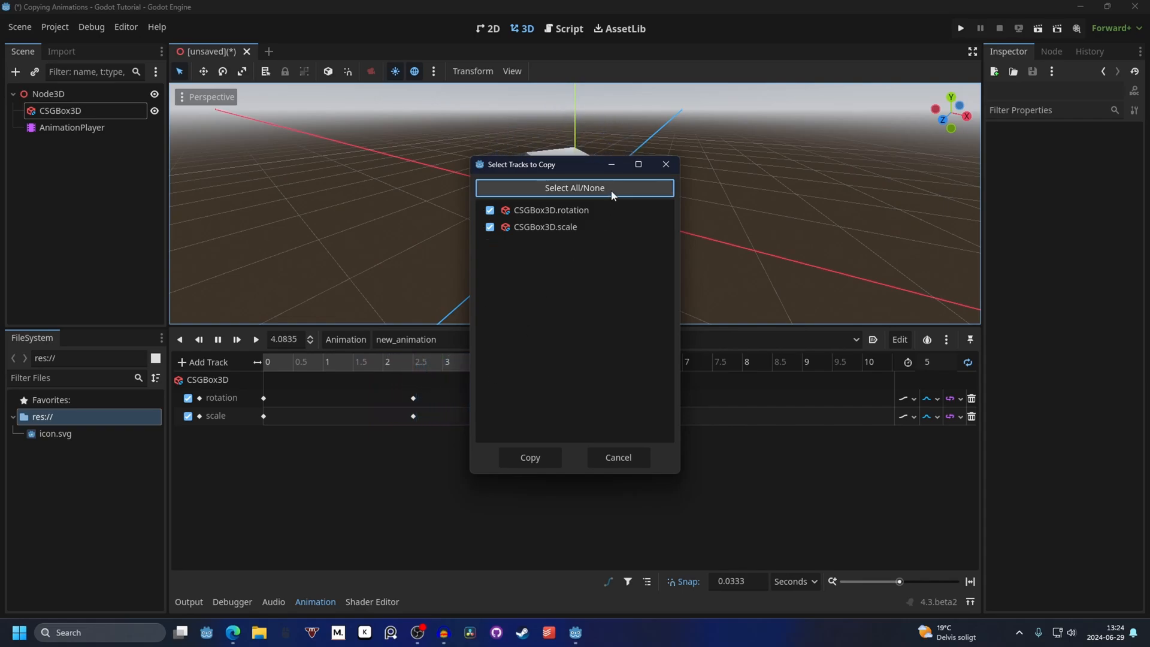
left_click(574, 188)
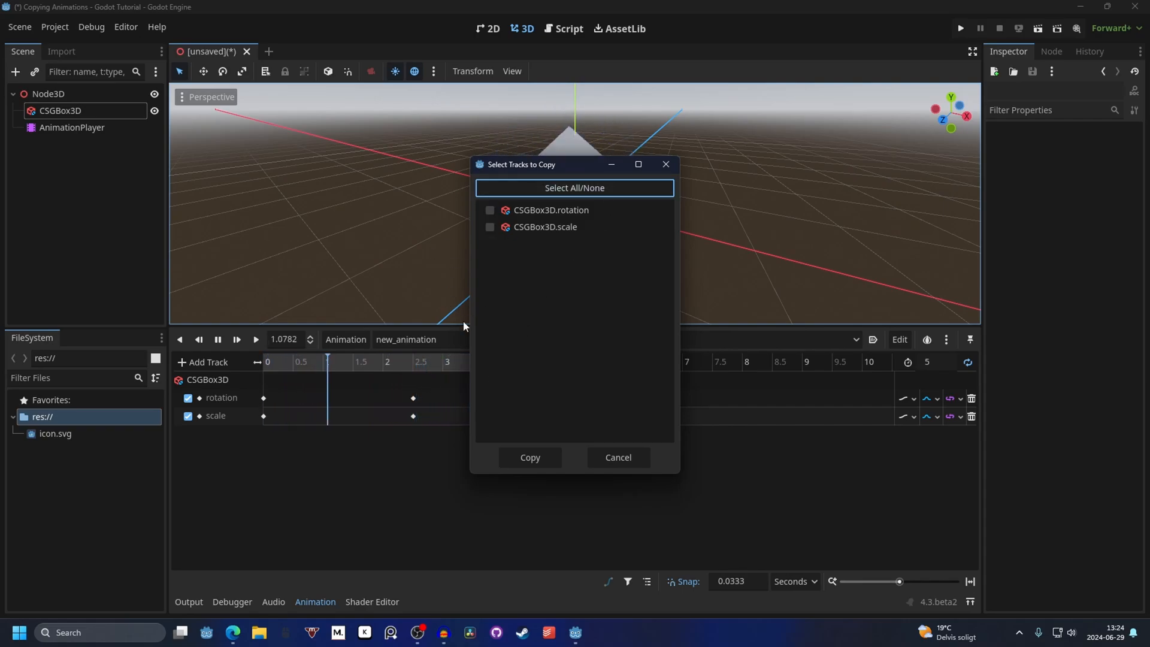
left_click(489, 212)
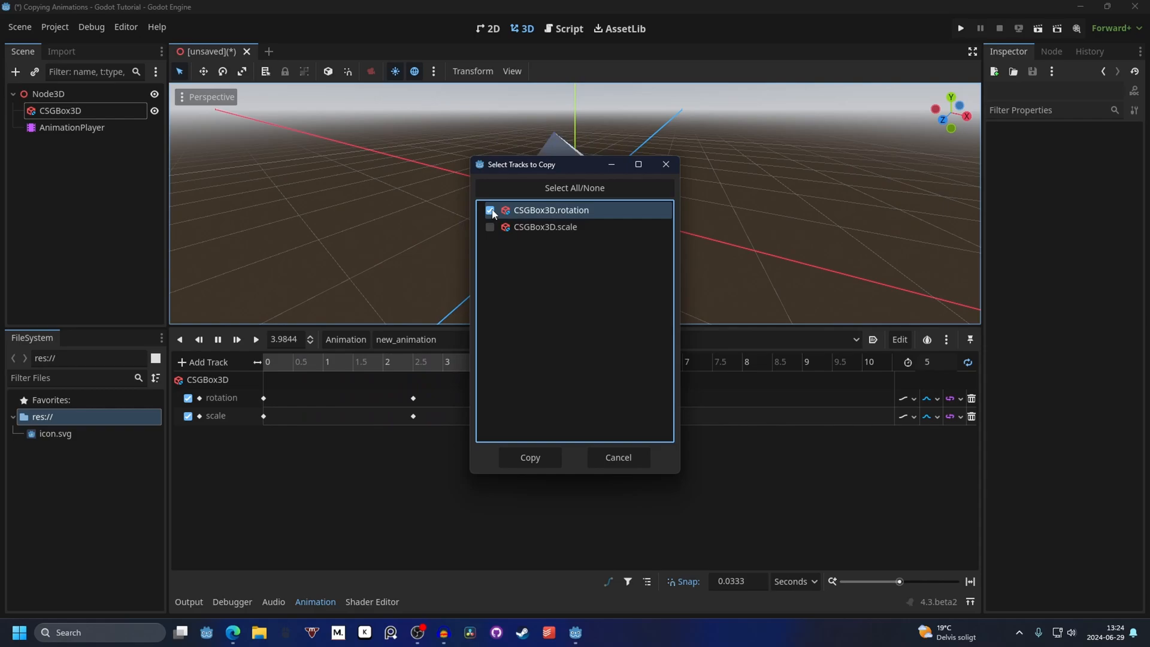
left_click(490, 228)
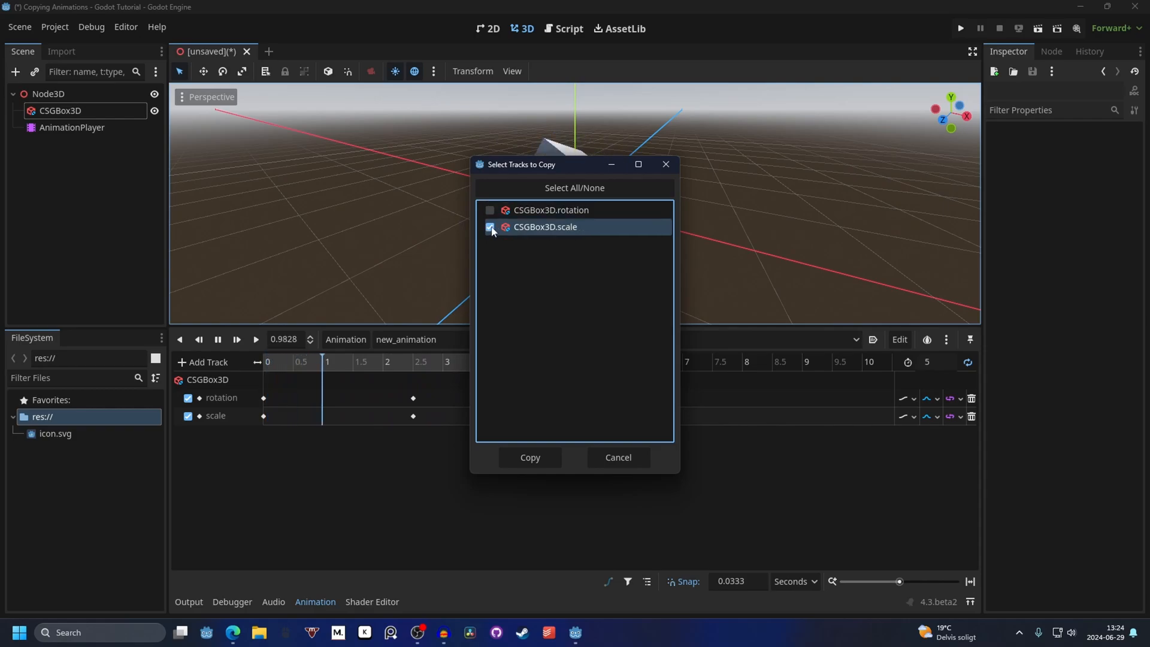
left_click(530, 456)
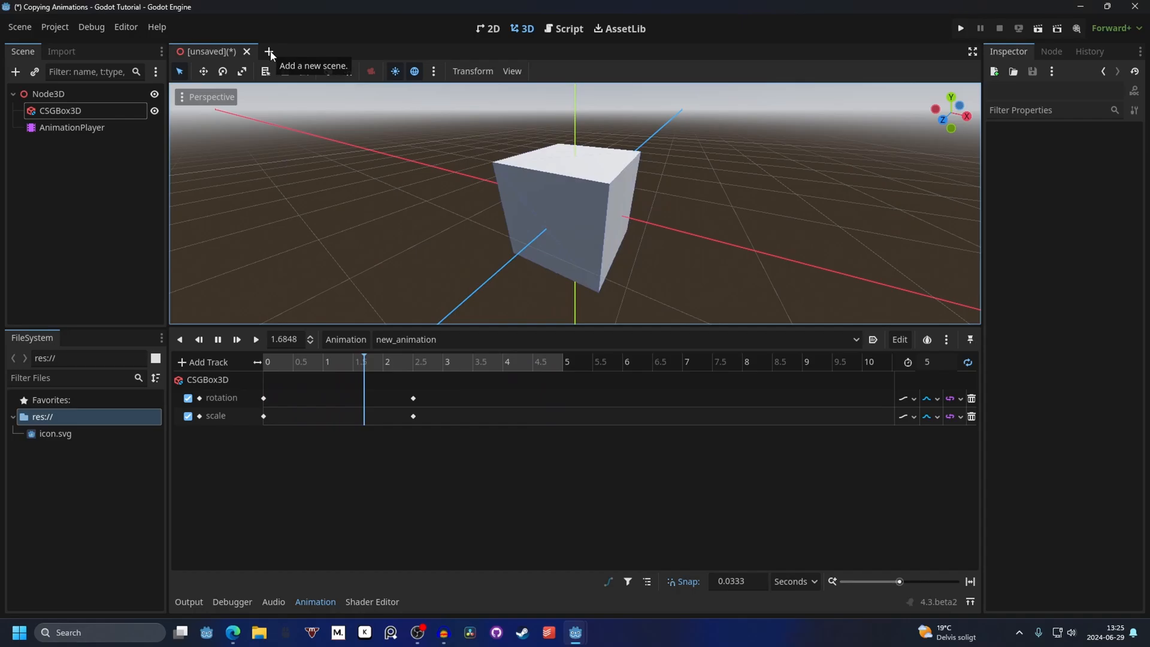
Step: Start a new scene and add an AnimationPlayer node to it
left_click(269, 52)
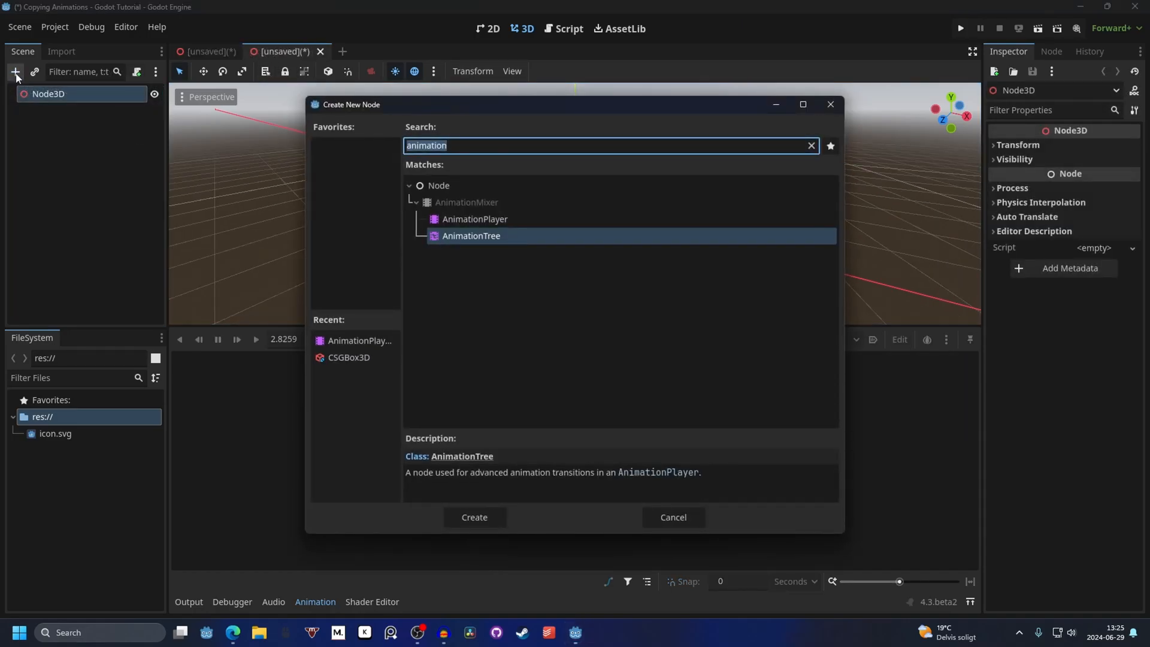
left_click(473, 517)
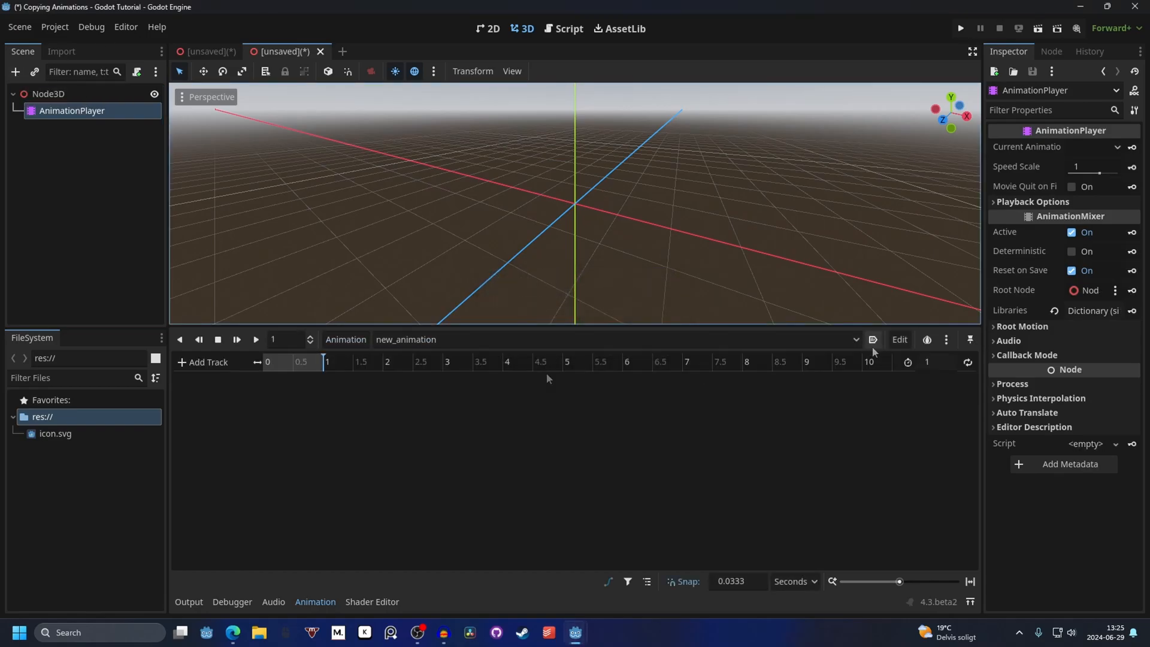
mouse_move(525, 140)
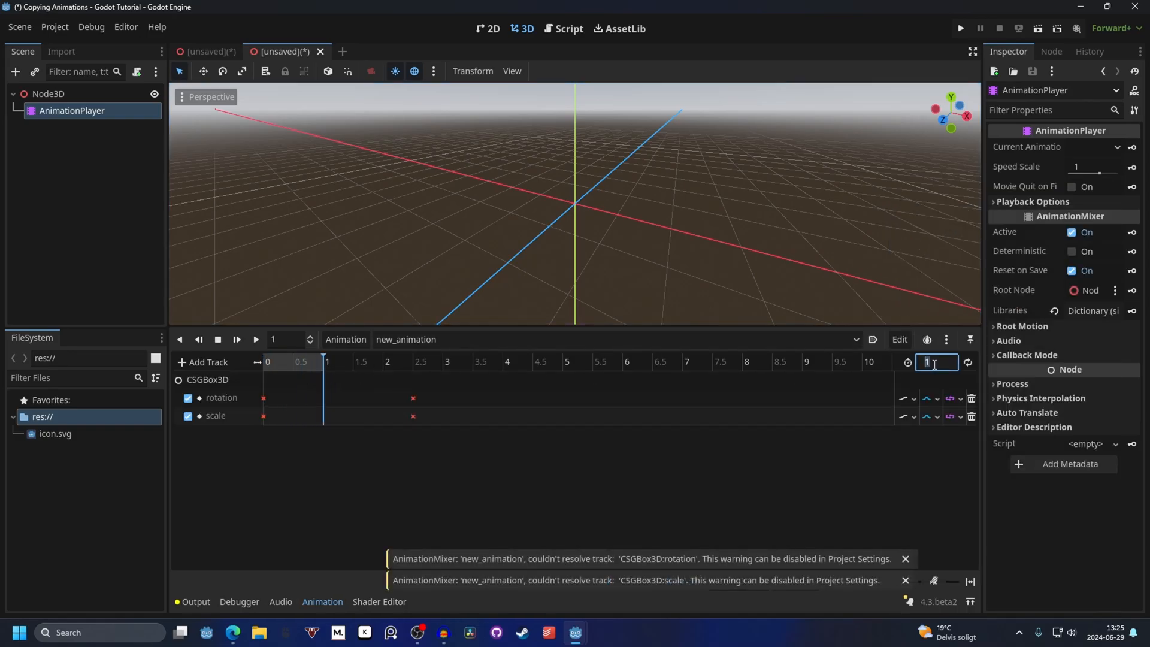
Step: Set the animation length to 5 and add a CSGBox3D child to Node3D
type("5")
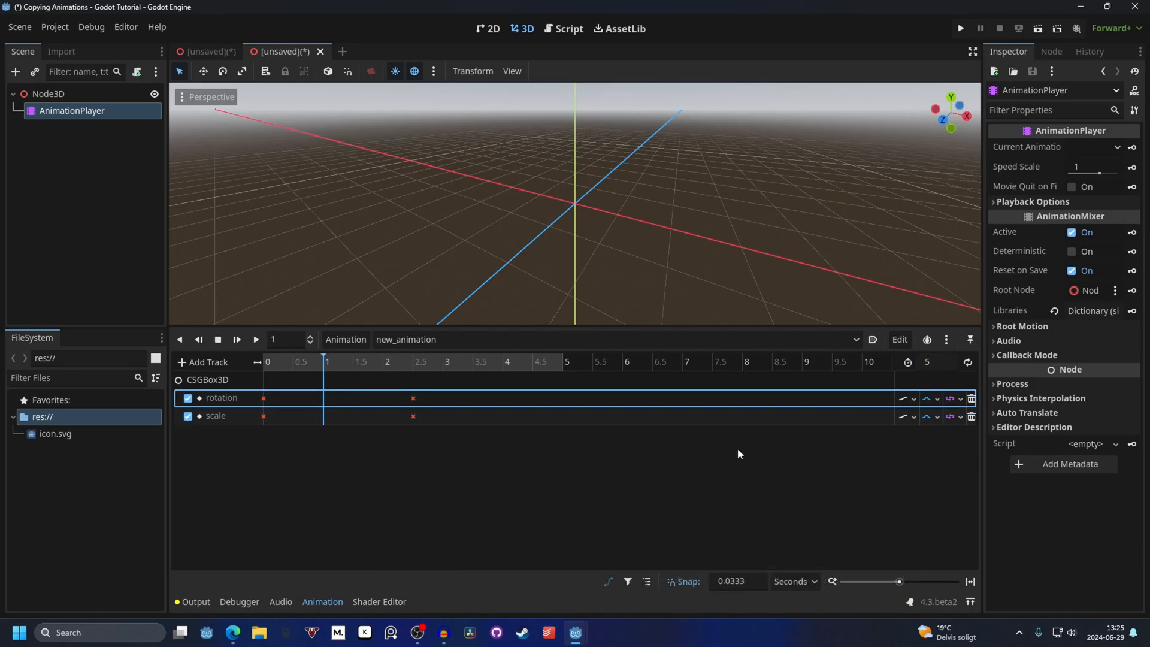
mouse_move(412, 397)
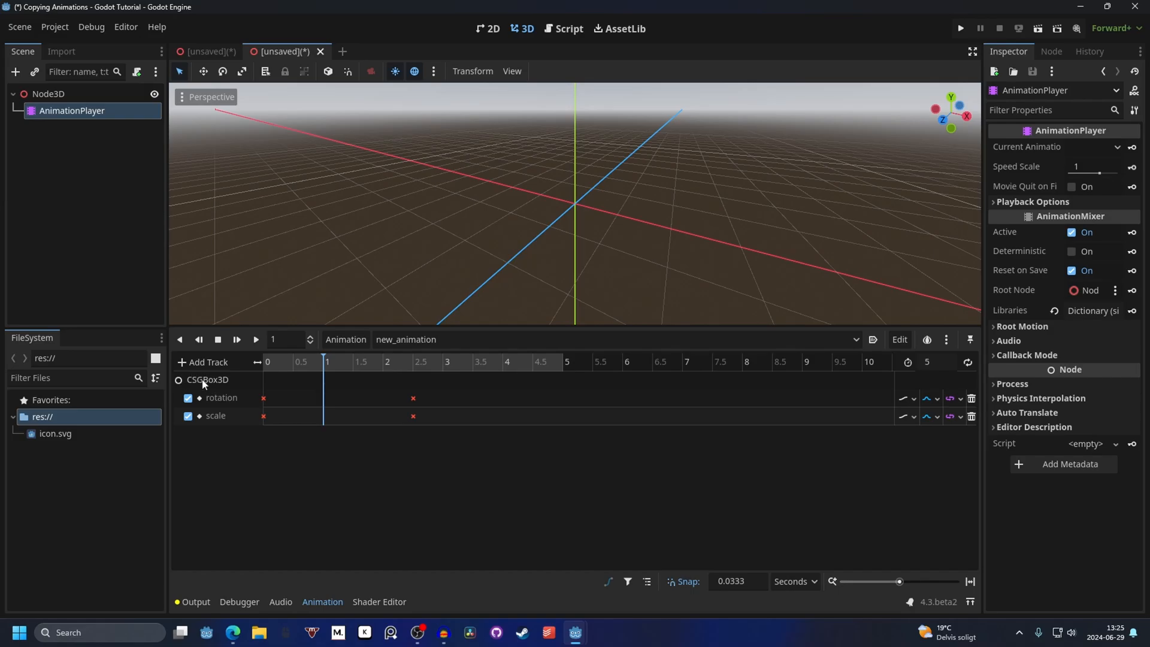
mouse_move(206, 385)
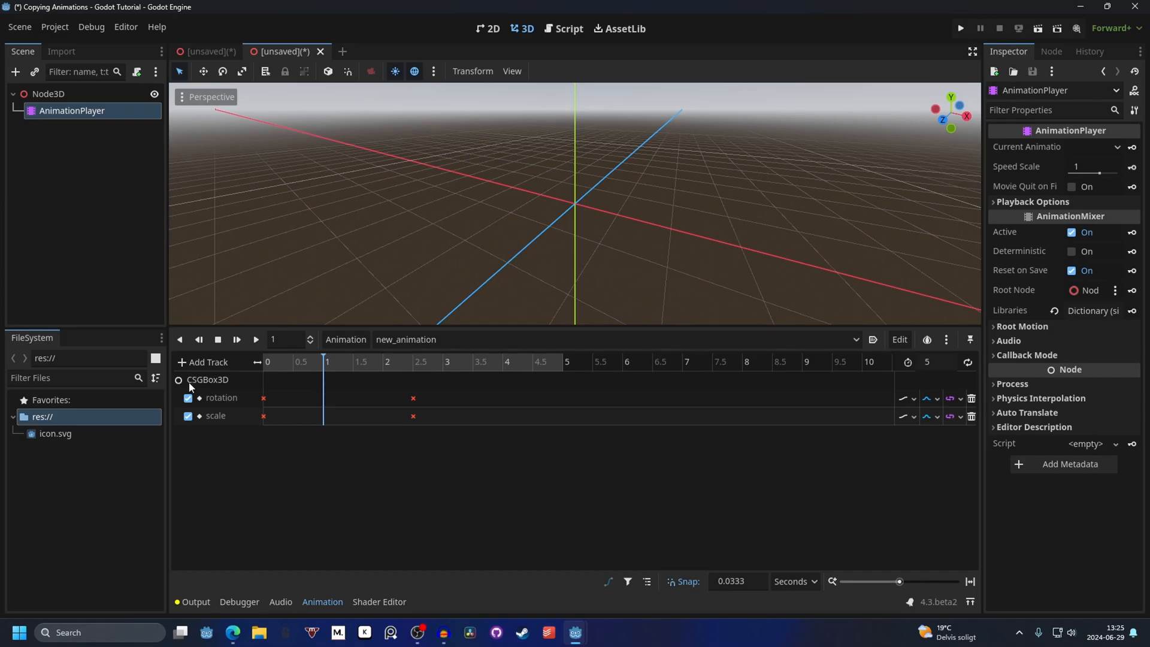
left_click(48, 94)
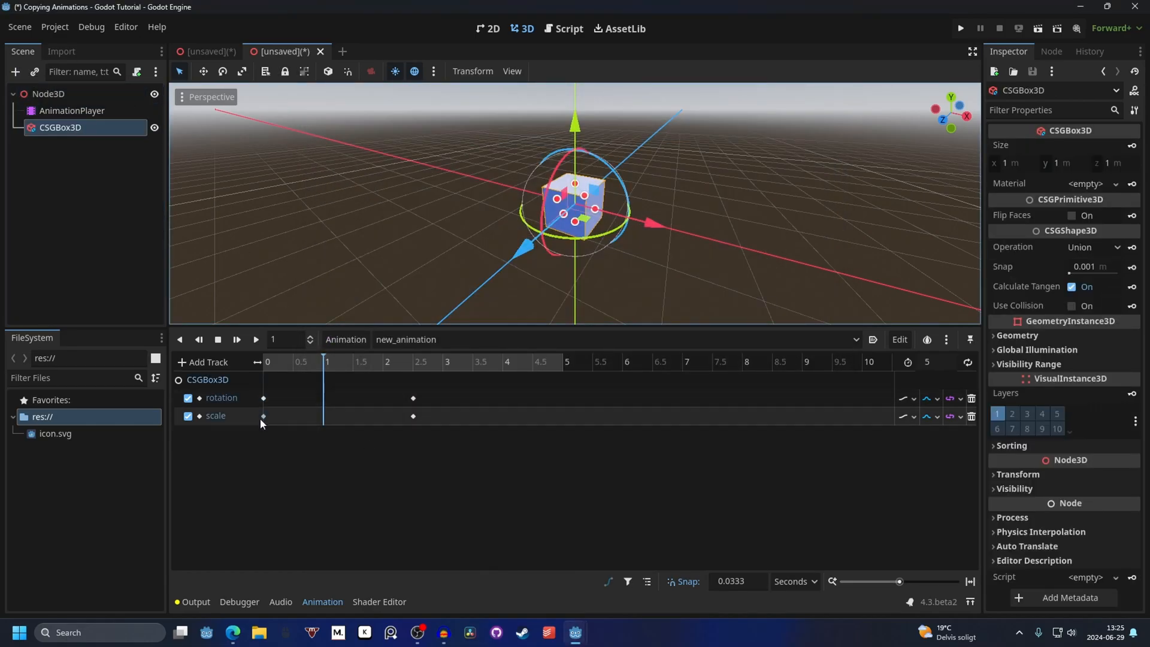
left_click(255, 339)
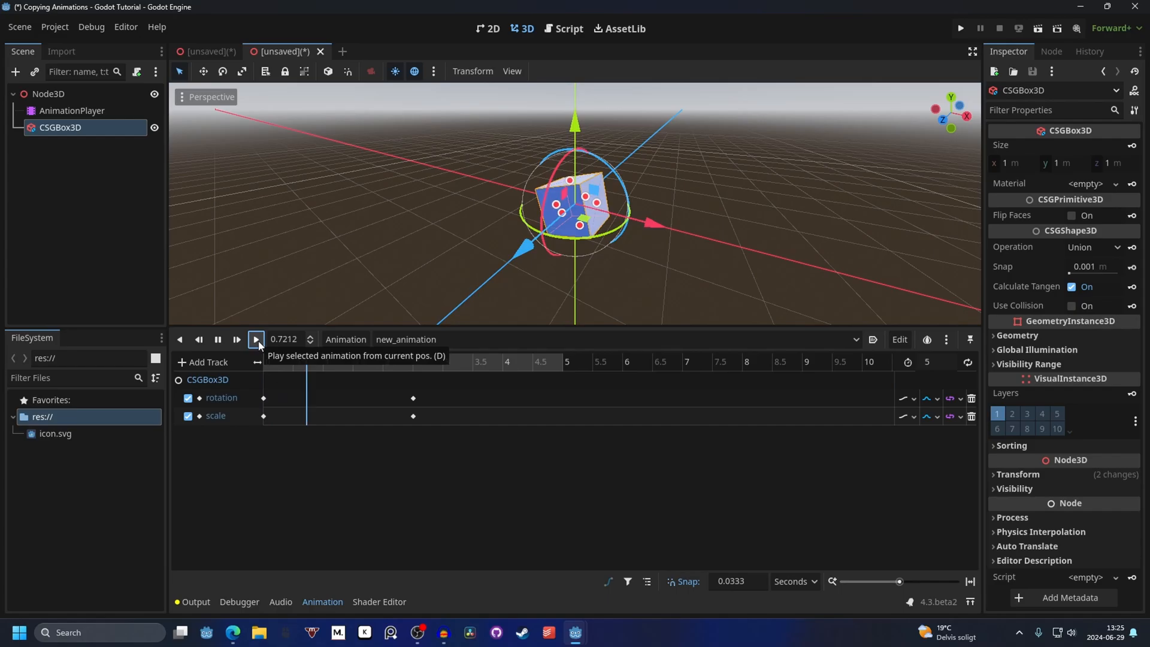
left_click(255, 339)
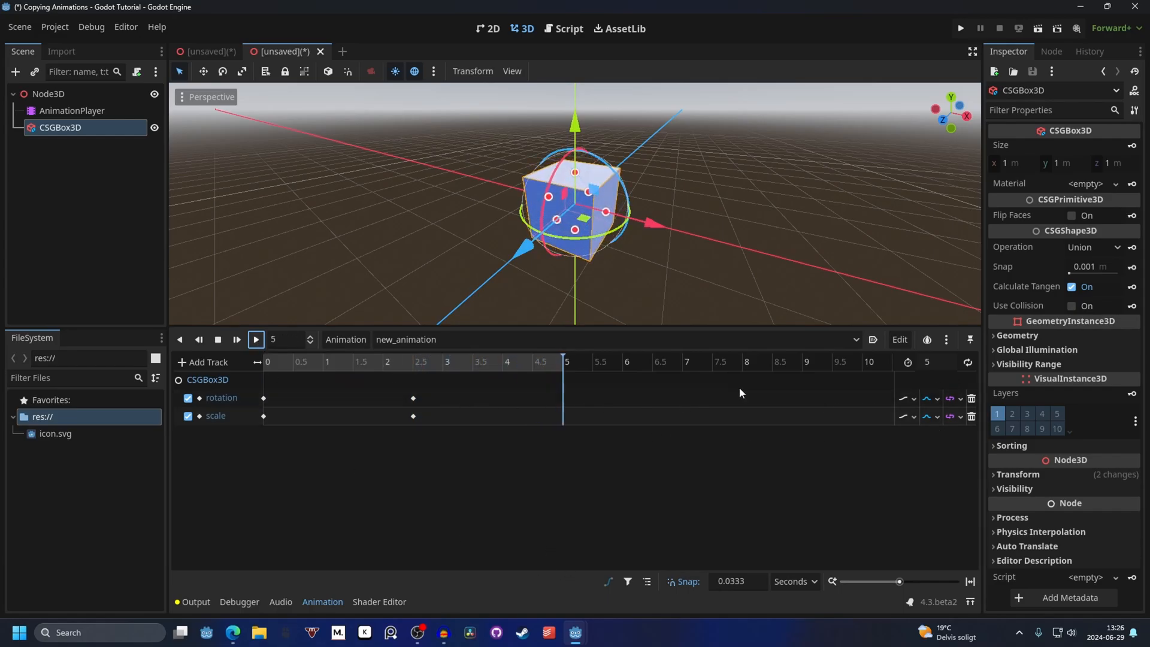
mouse_move(967, 361)
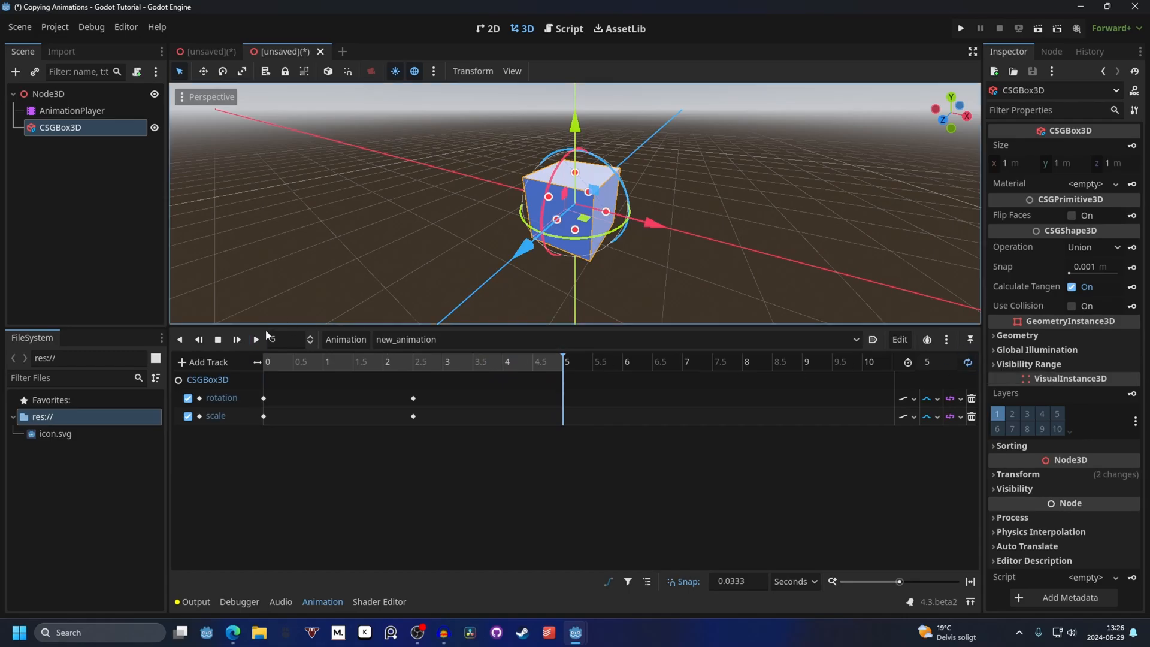
left_click(254, 339)
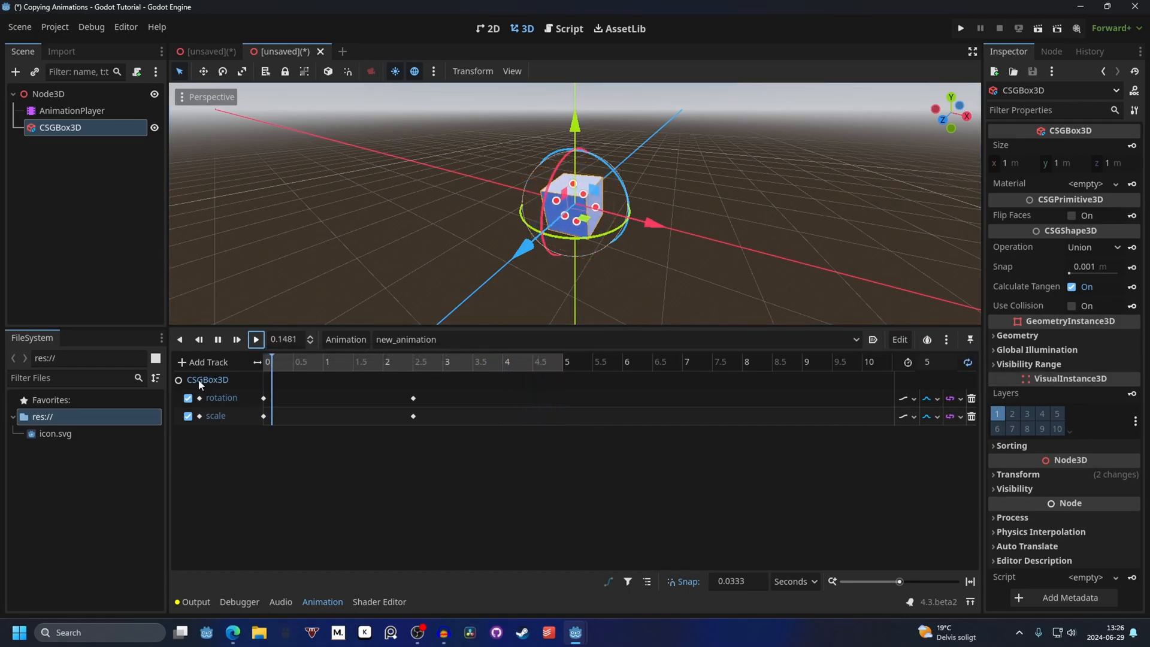
left_click(255, 339)
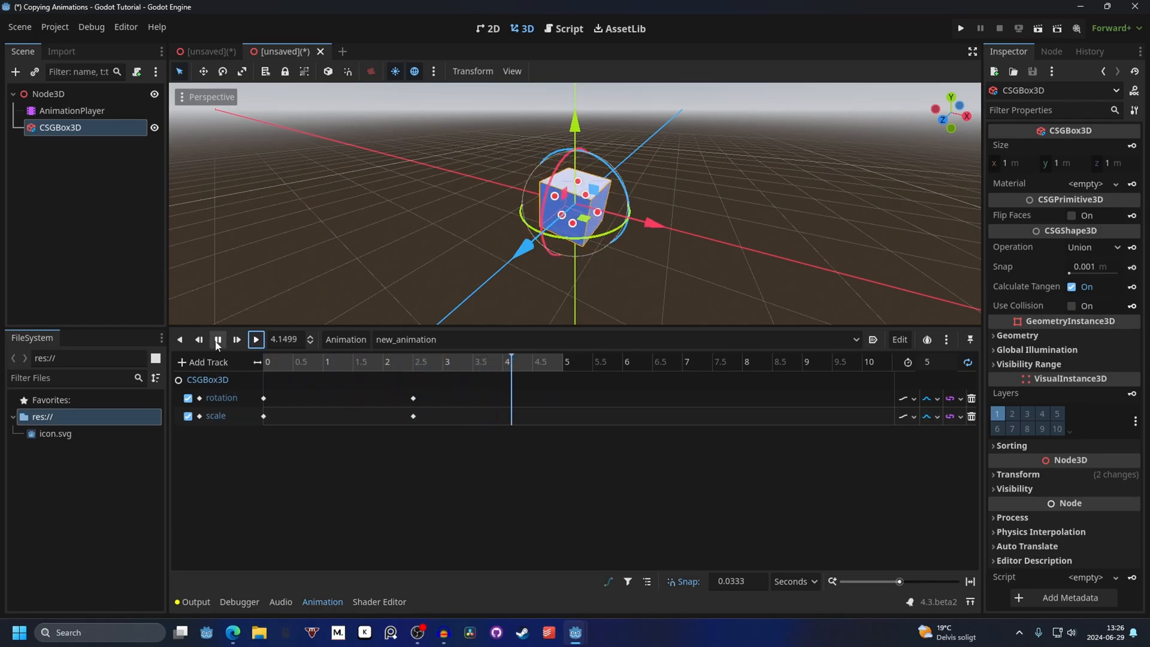
left_click(217, 339)
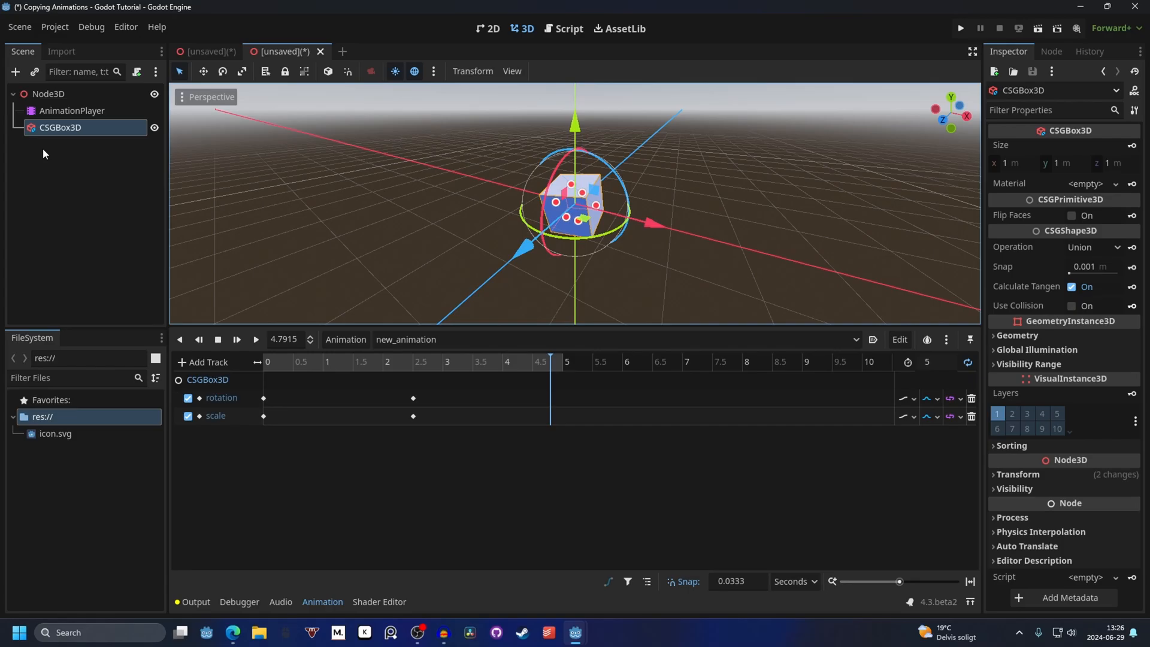
Step: Rename the second scene's CSGBox3D node to CSGBox and return to the first scene
double_click(59, 127)
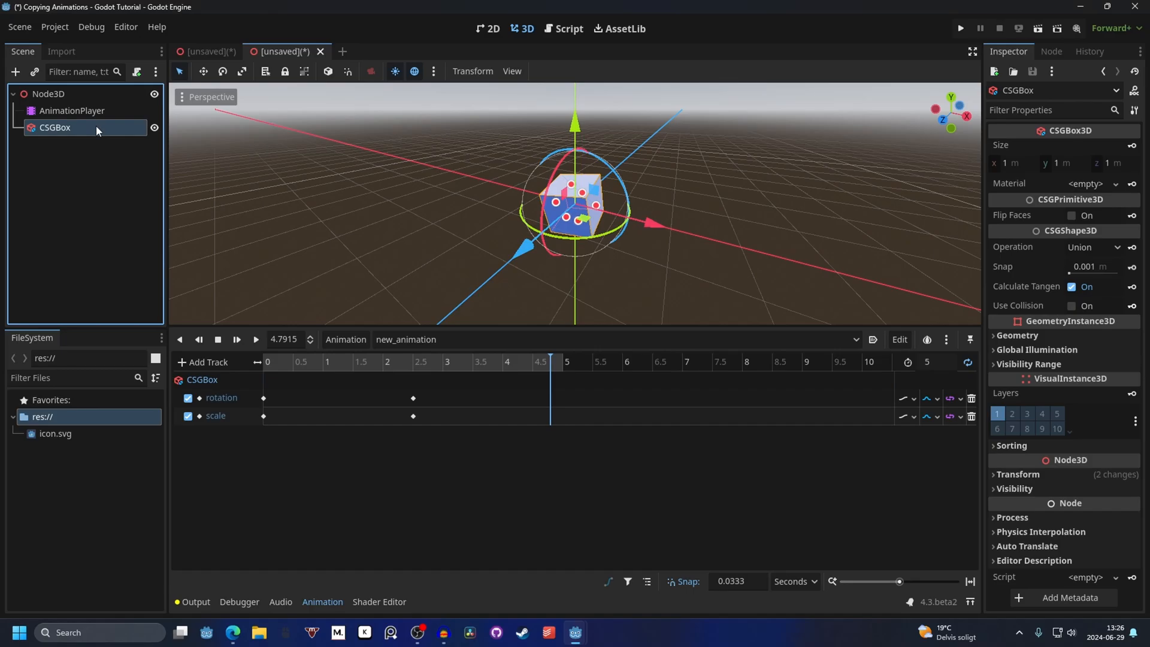
mouse_move(288, 373)
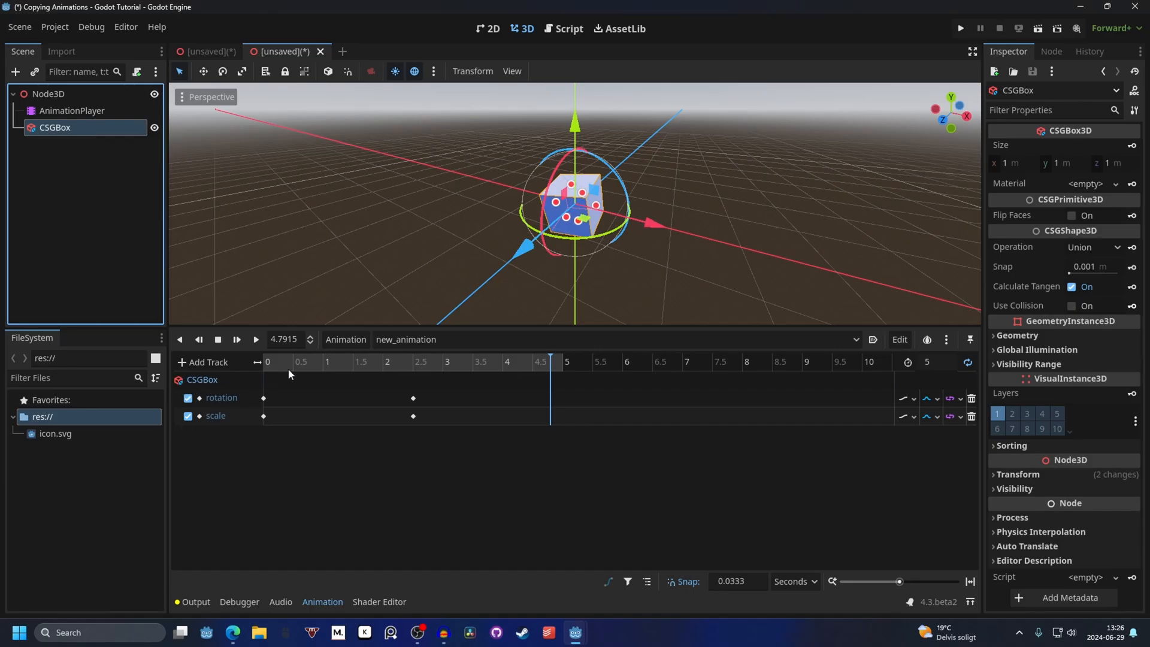
left_click(71, 127)
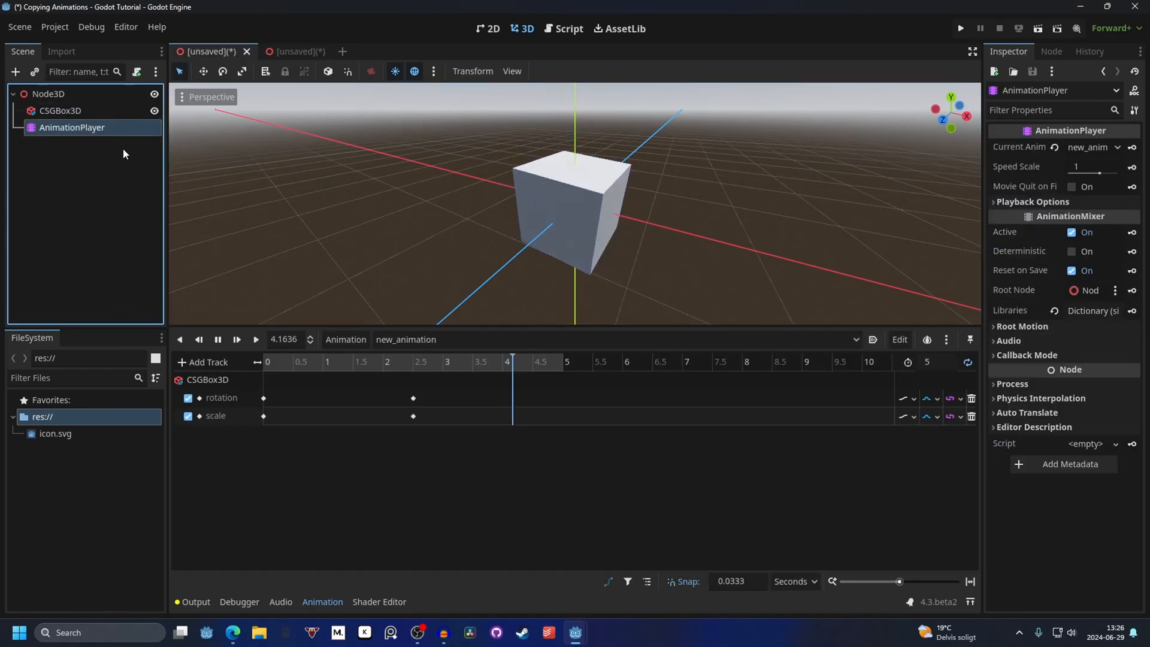